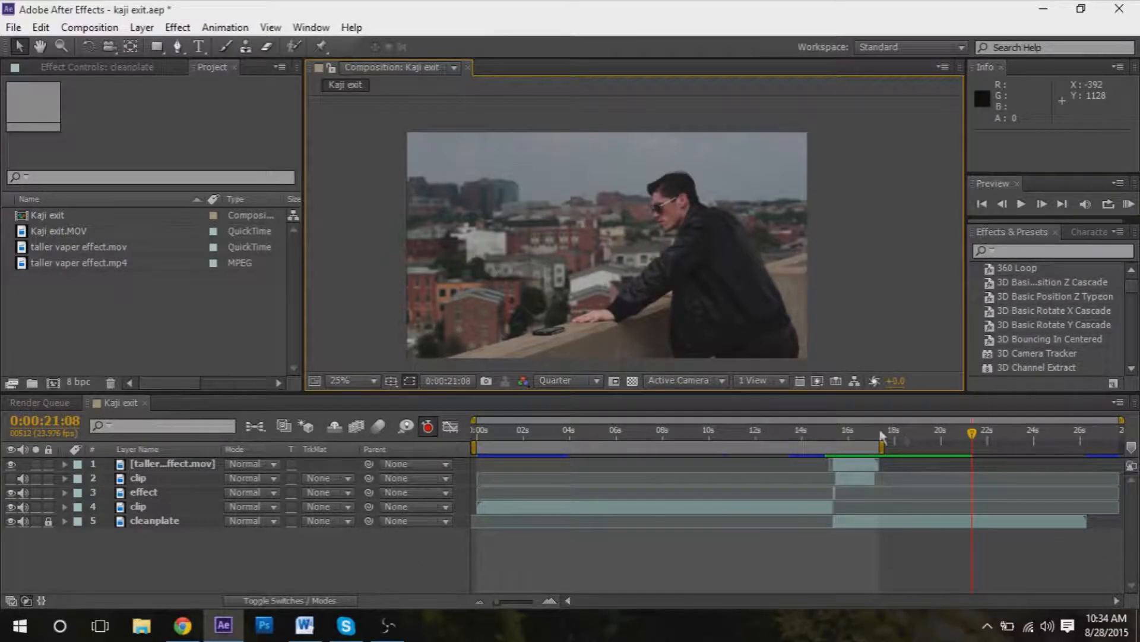
mouse_move(586, 336)
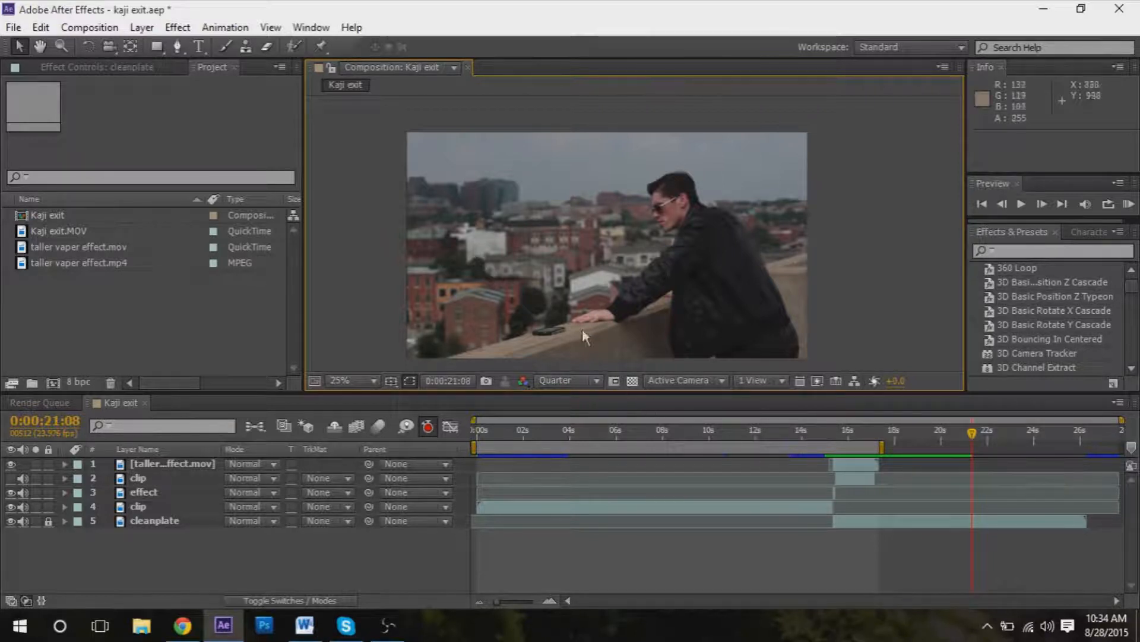
mouse_move(551, 328)
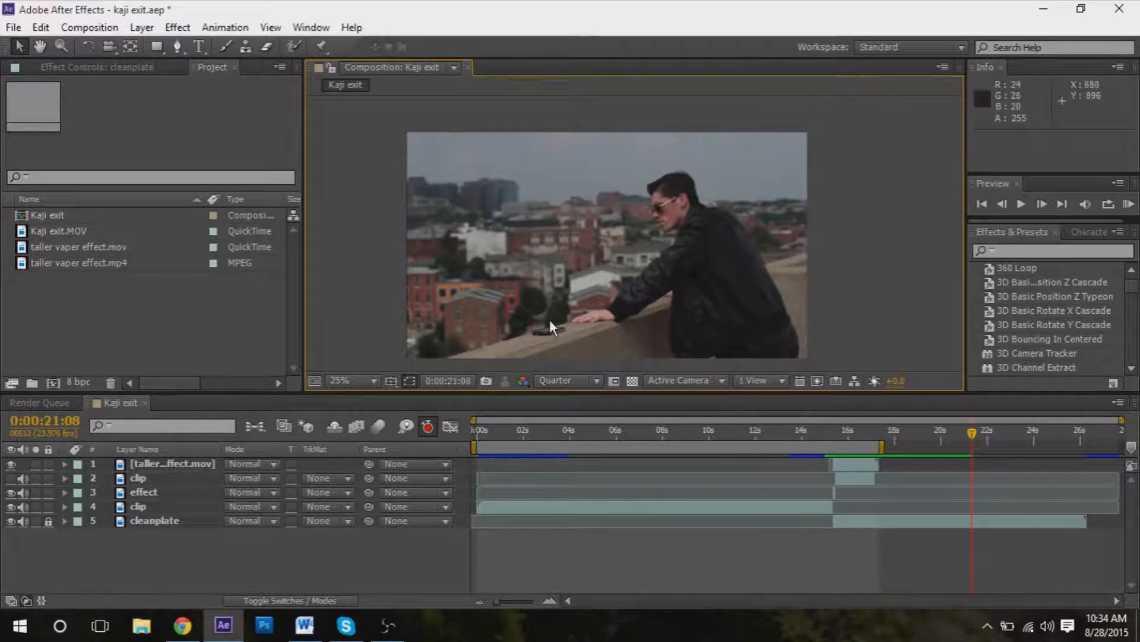
mouse_move(692, 373)
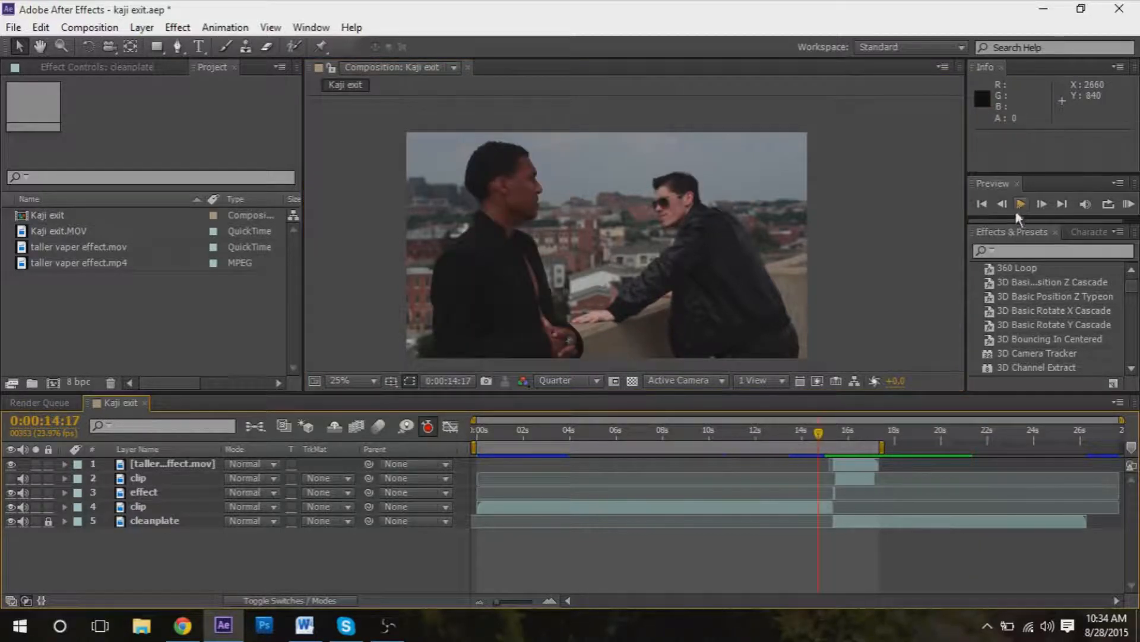
mouse_move(1022, 206)
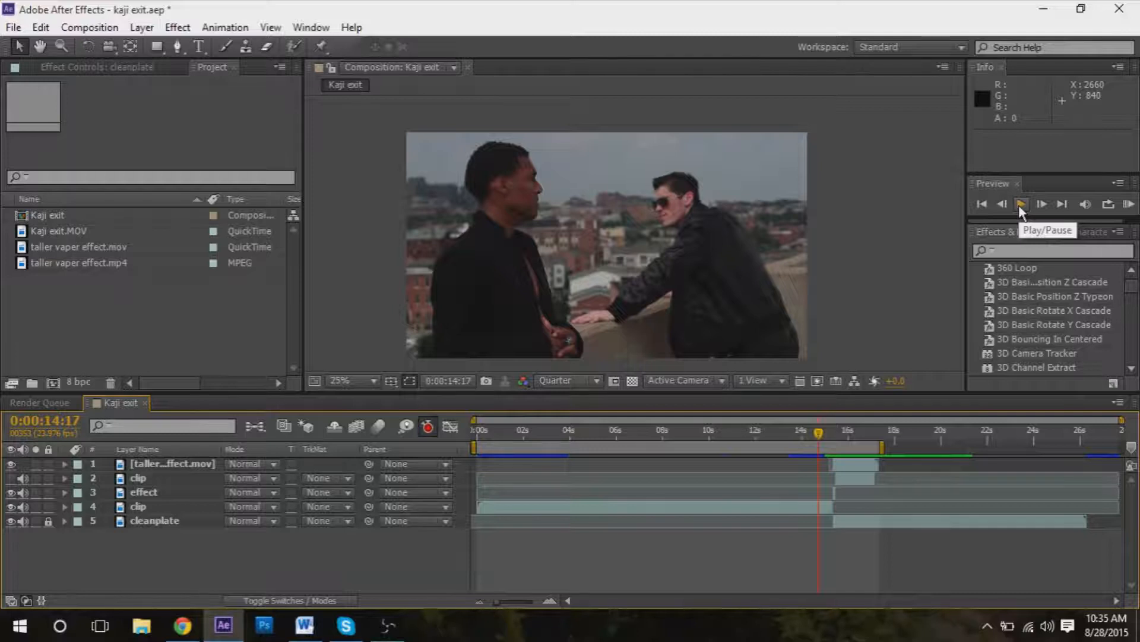
- Preview the clip with the vapor effect a couple of times before starting
left_click(1022, 205)
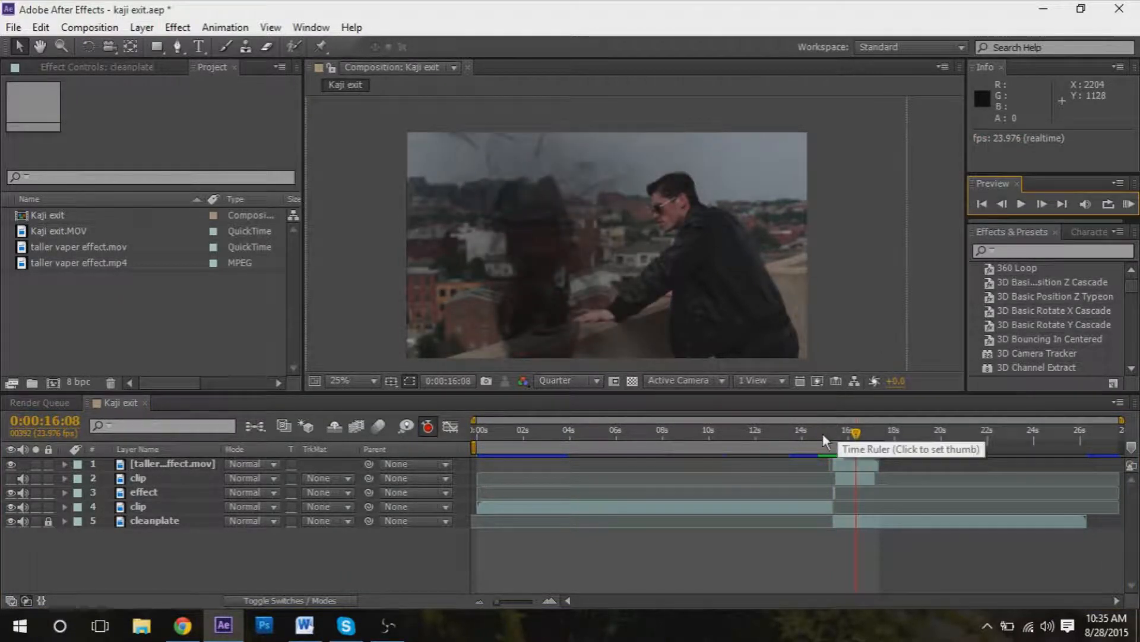
left_click(1022, 206)
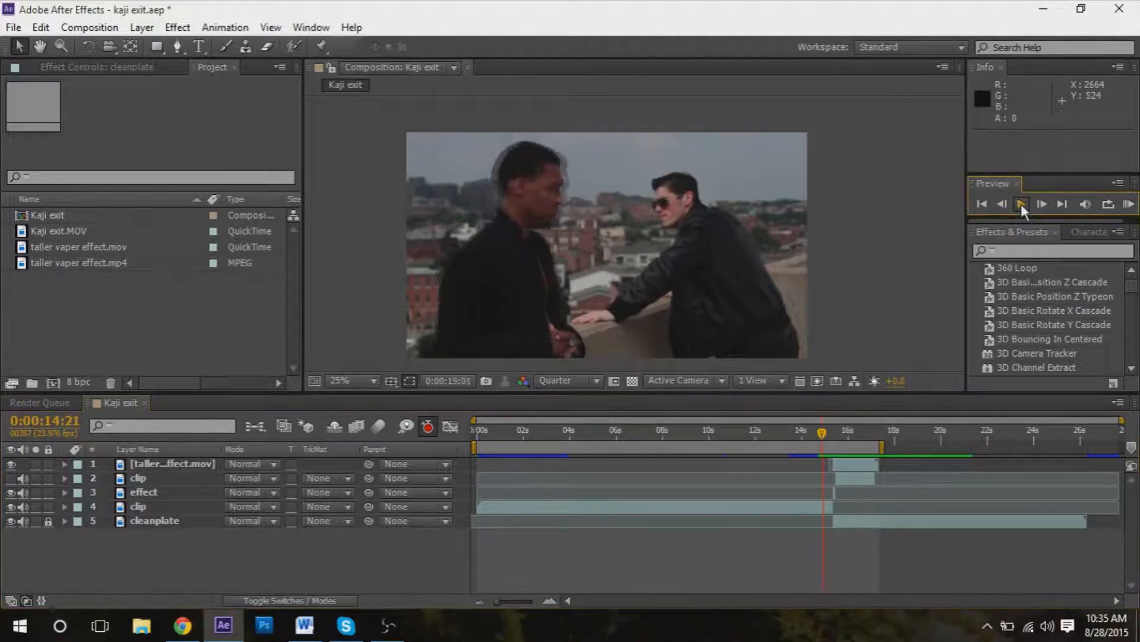
left_click(1021, 205)
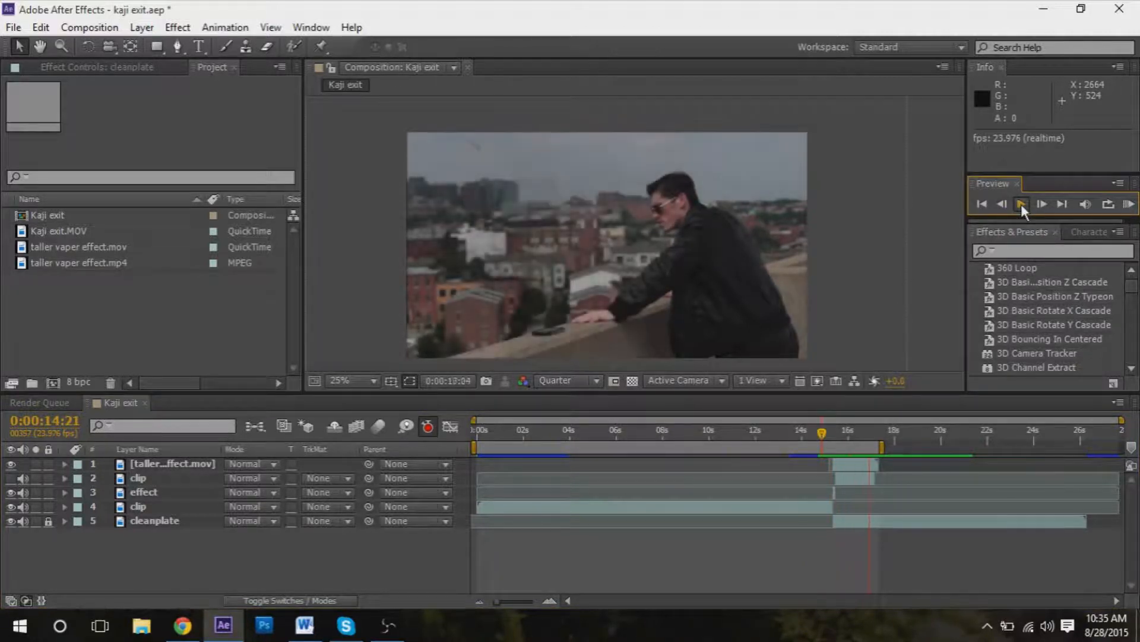
left_click(1022, 205)
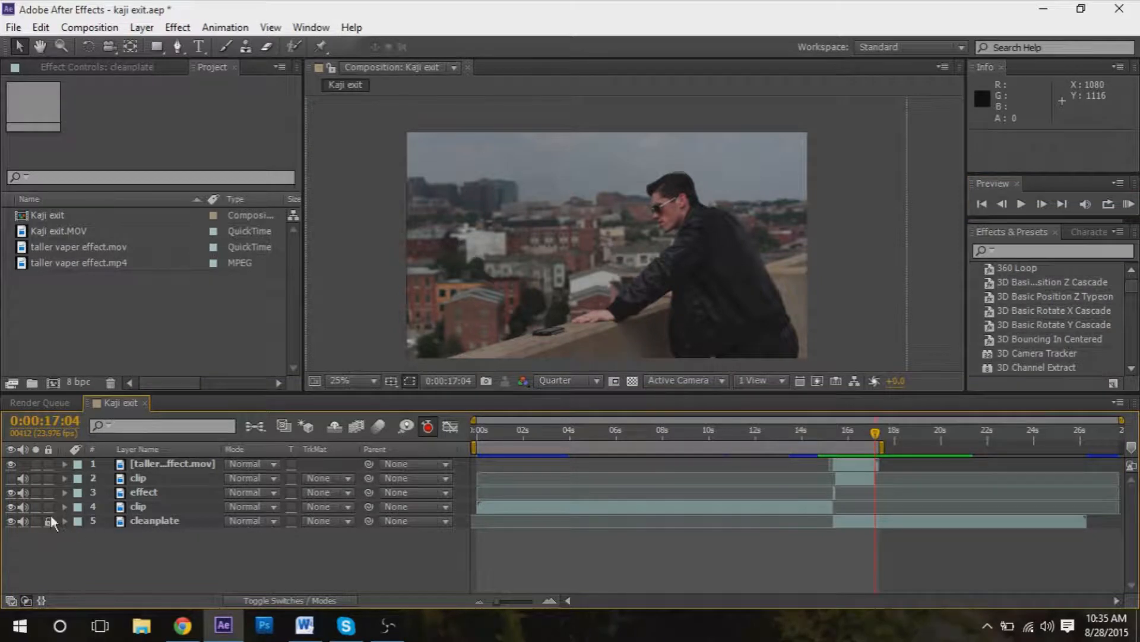
- Duplicate the cleanplate layer, lock the original, hide the upper layers and rename the copy 'phone mask'
left_click(154, 520)
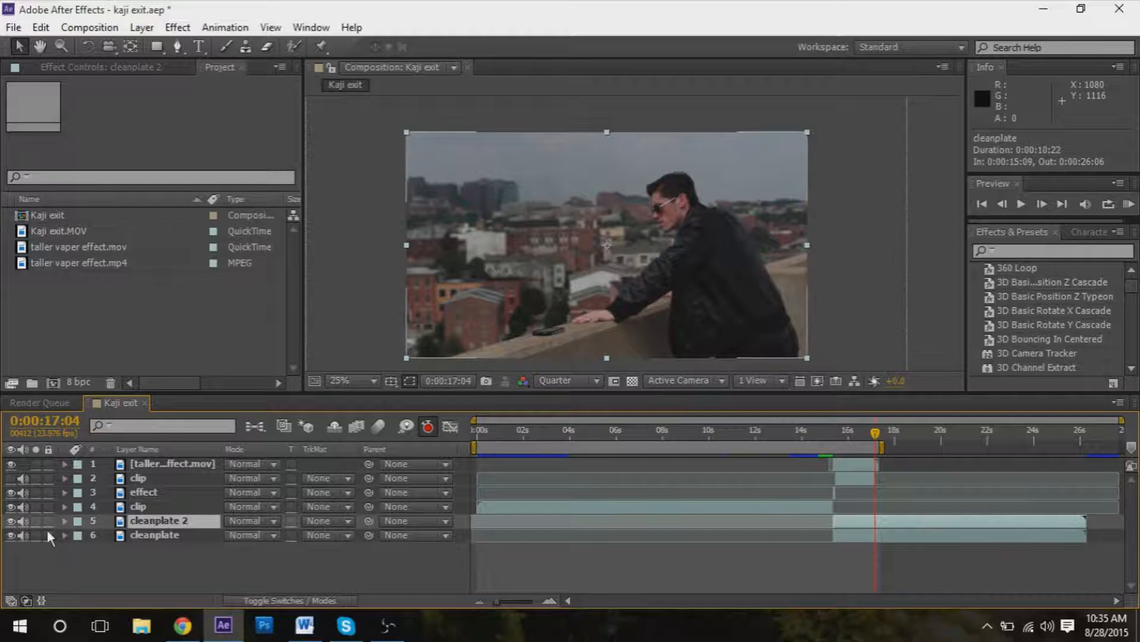
left_click(49, 535)
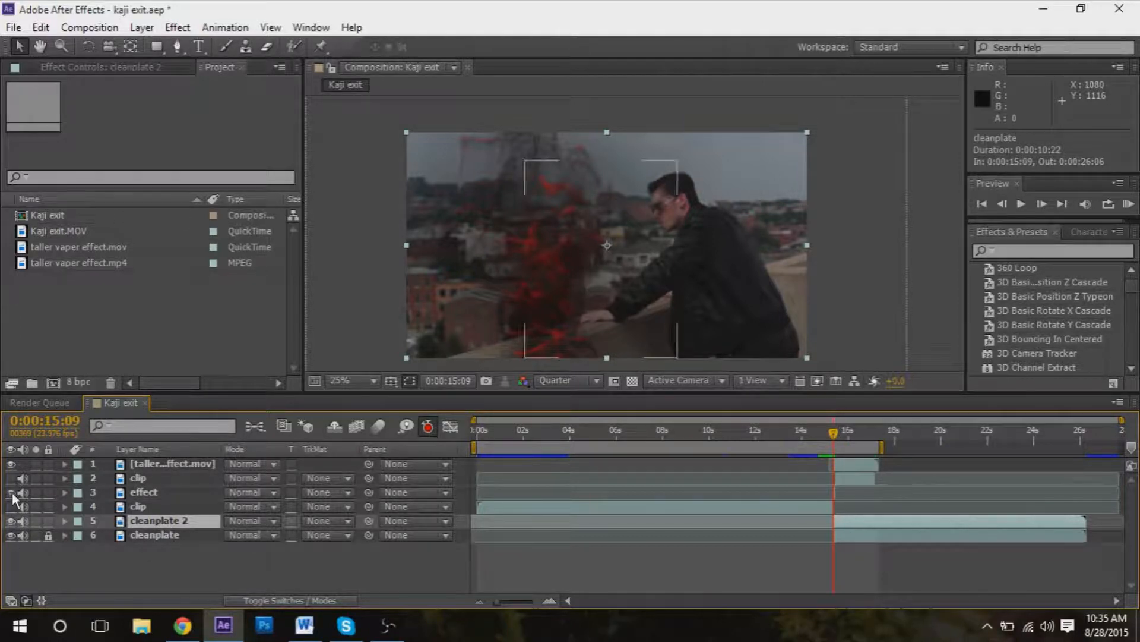
left_click(8, 463)
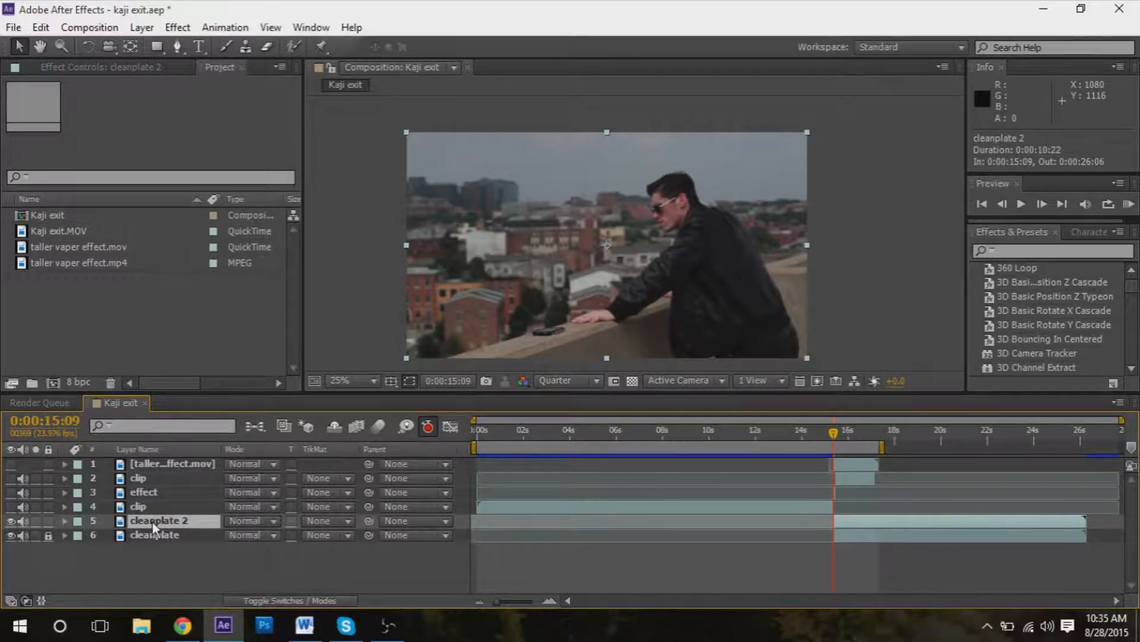
double_click(158, 520)
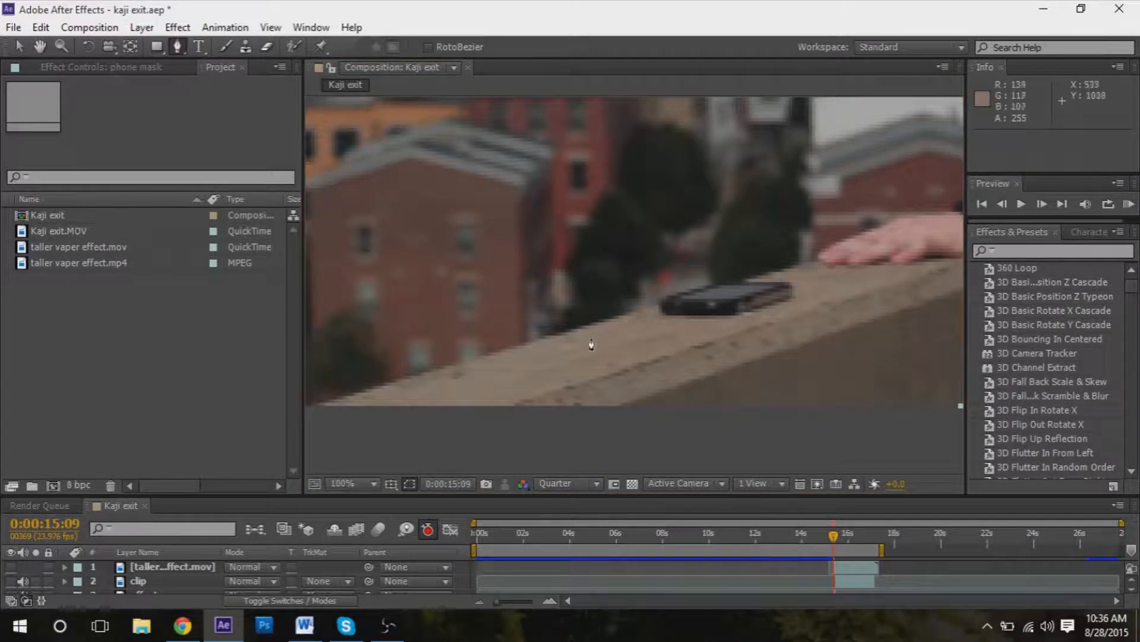
mouse_move(628, 320)
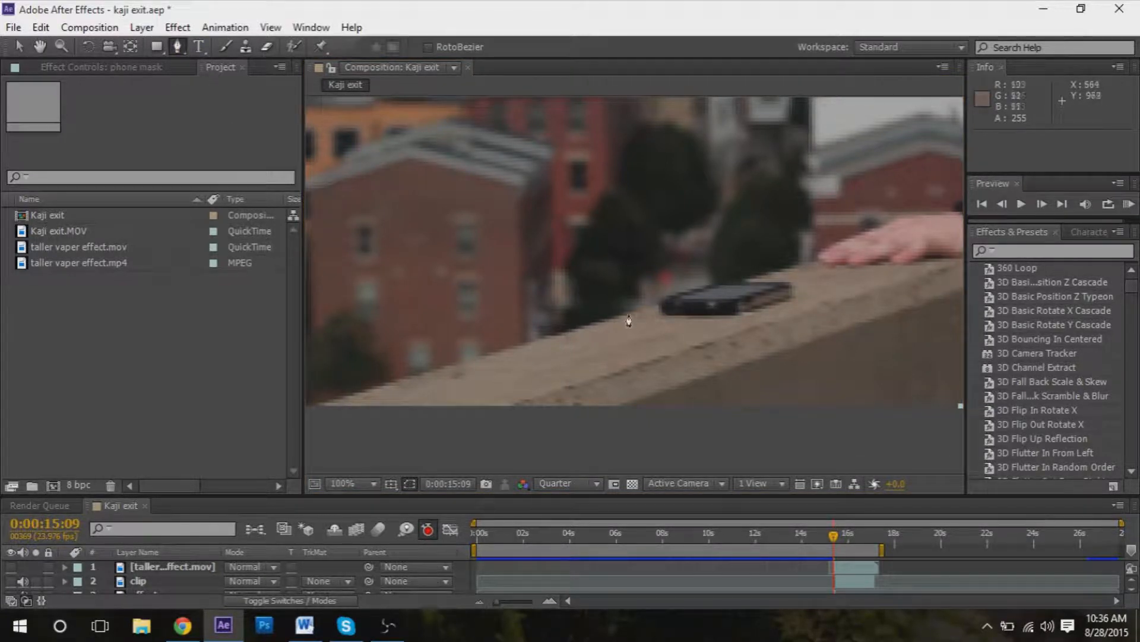
- Outline a four-corner Pen mask around a concrete patch on the ledge left of the phone
left_click(624, 313)
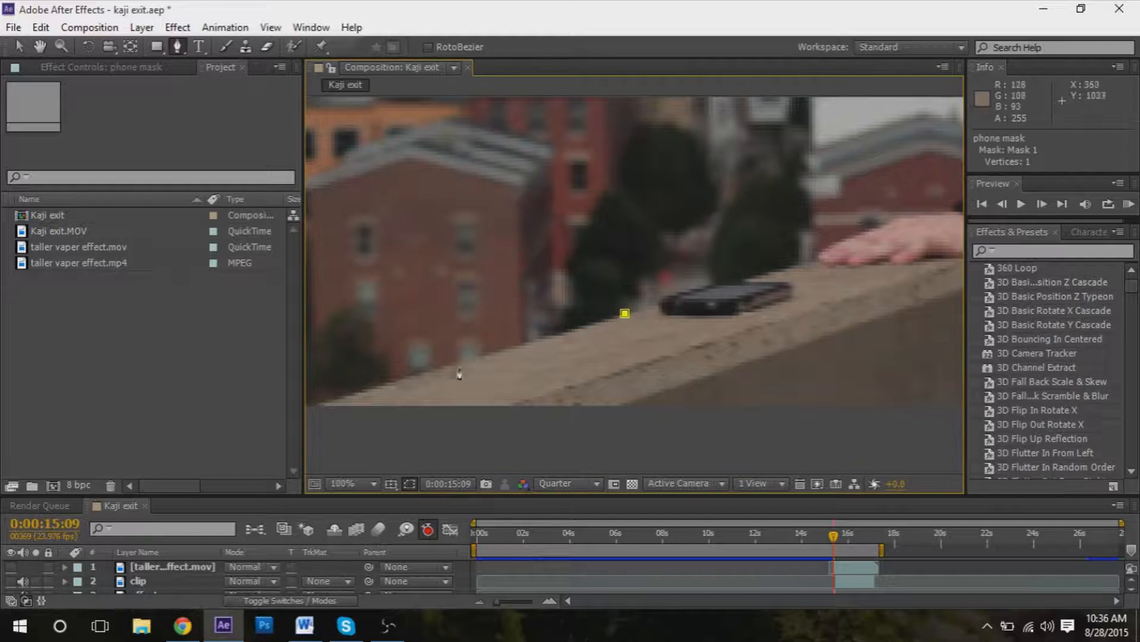
left_click(445, 368)
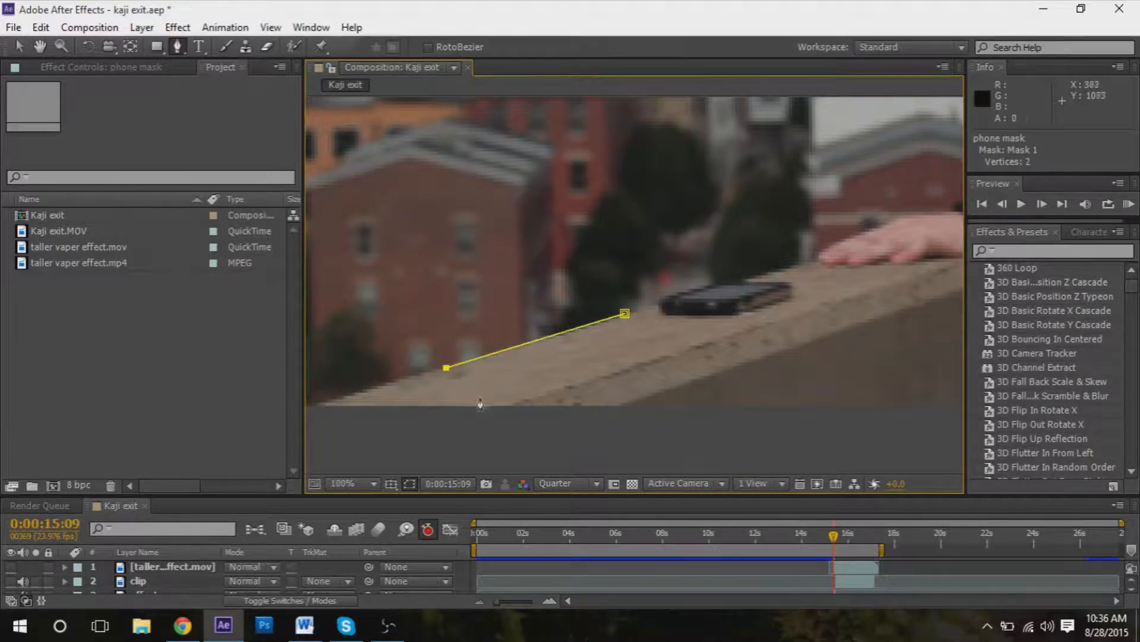
left_click(511, 406)
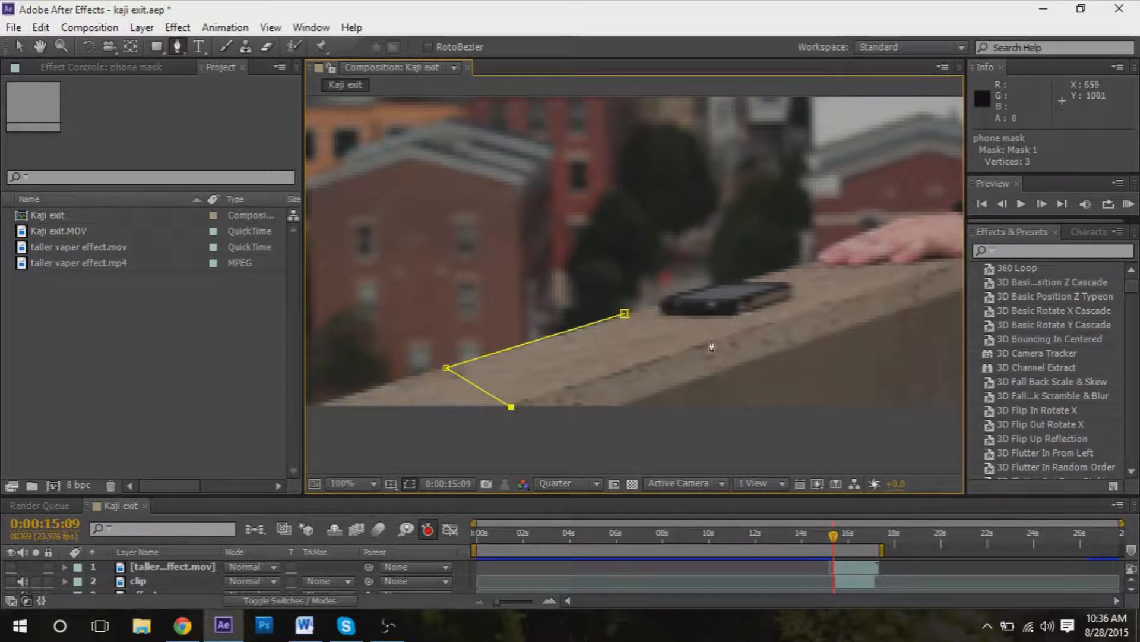
left_click(741, 336)
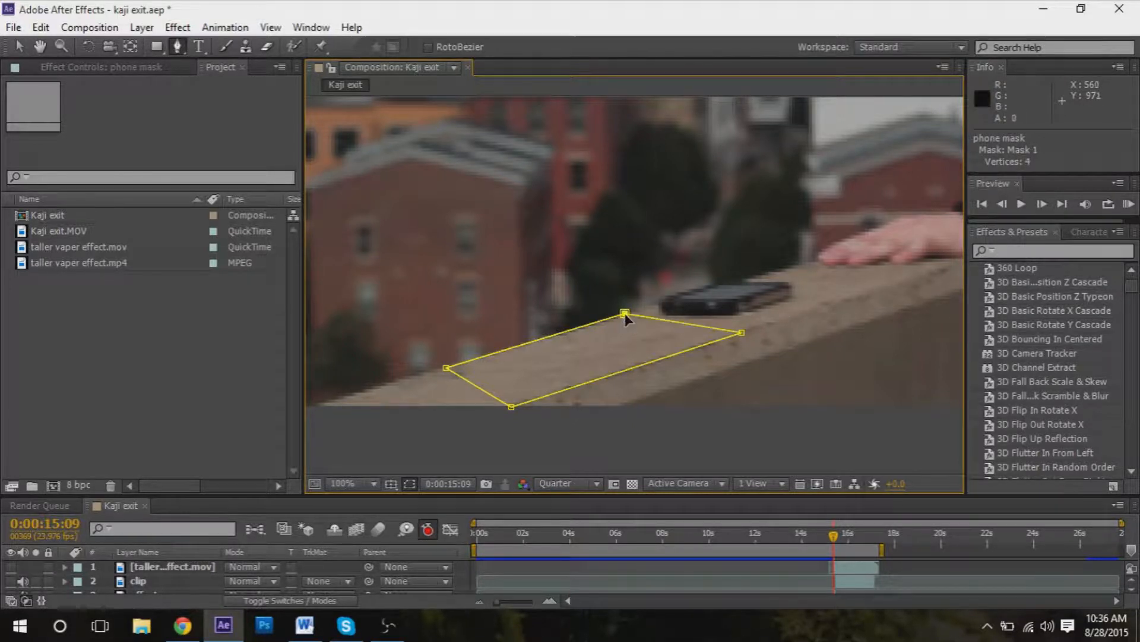
mouse_move(585, 508)
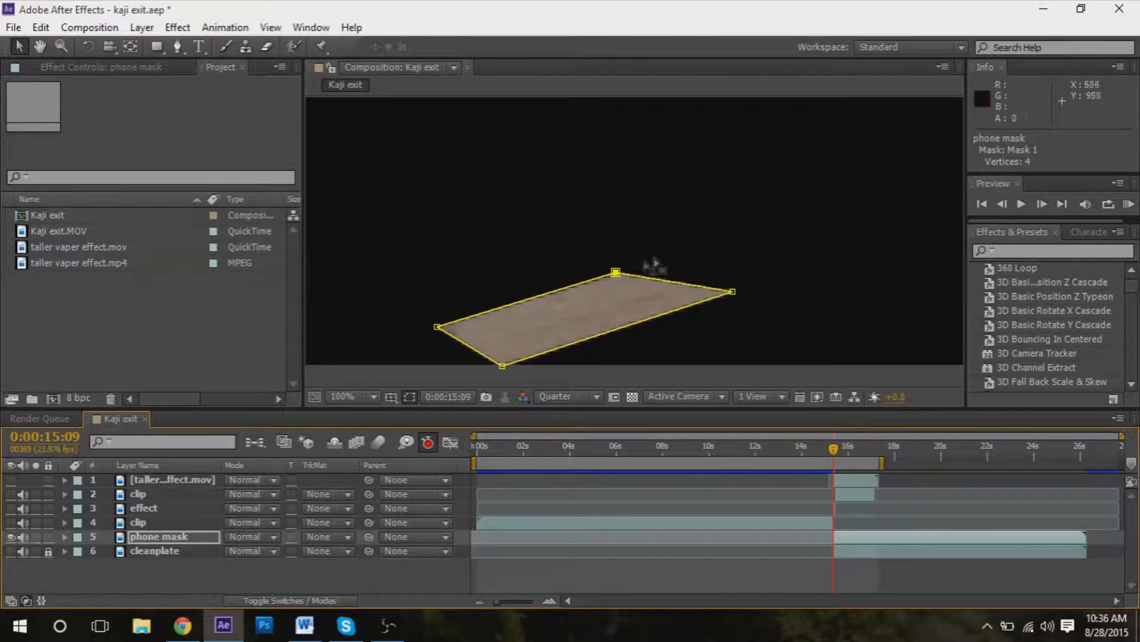
mouse_move(623, 278)
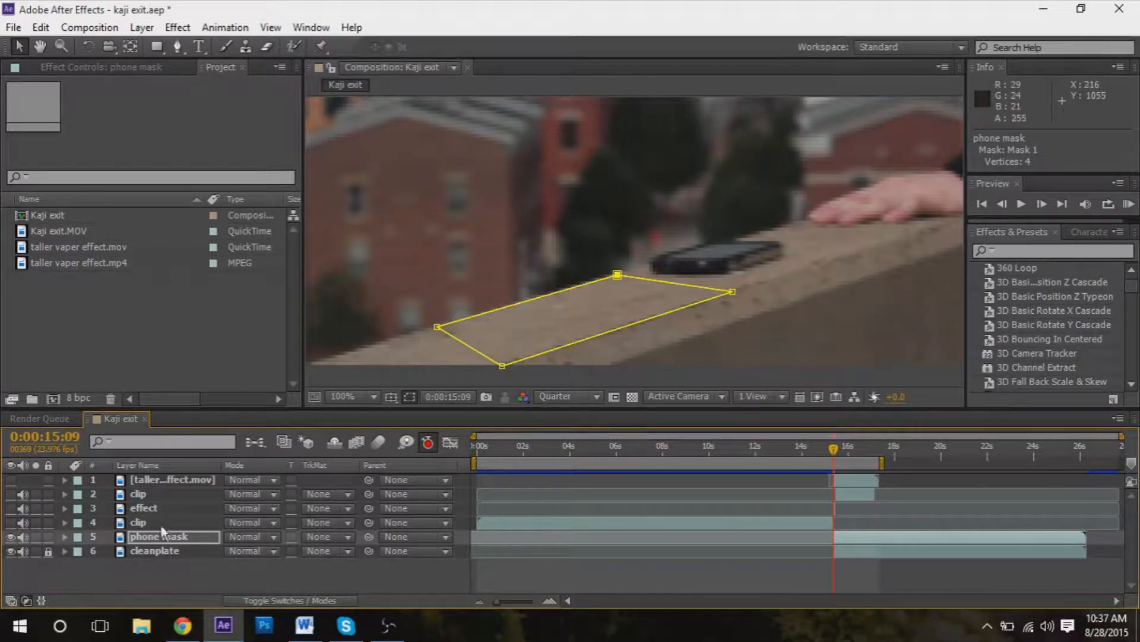
mouse_move(658, 299)
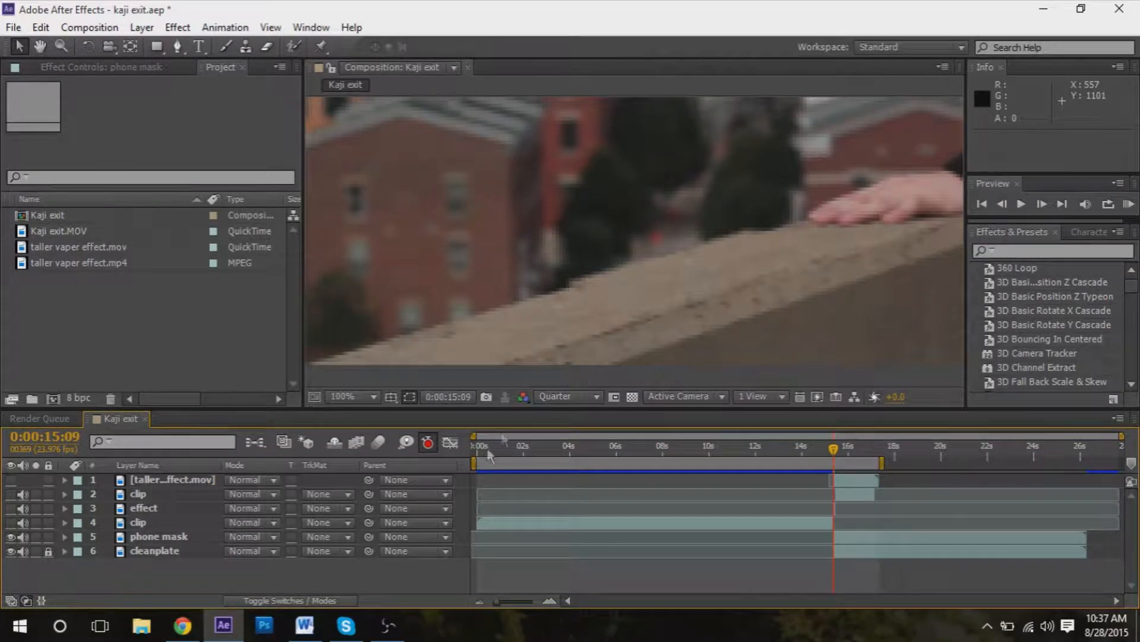
mouse_move(691, 411)
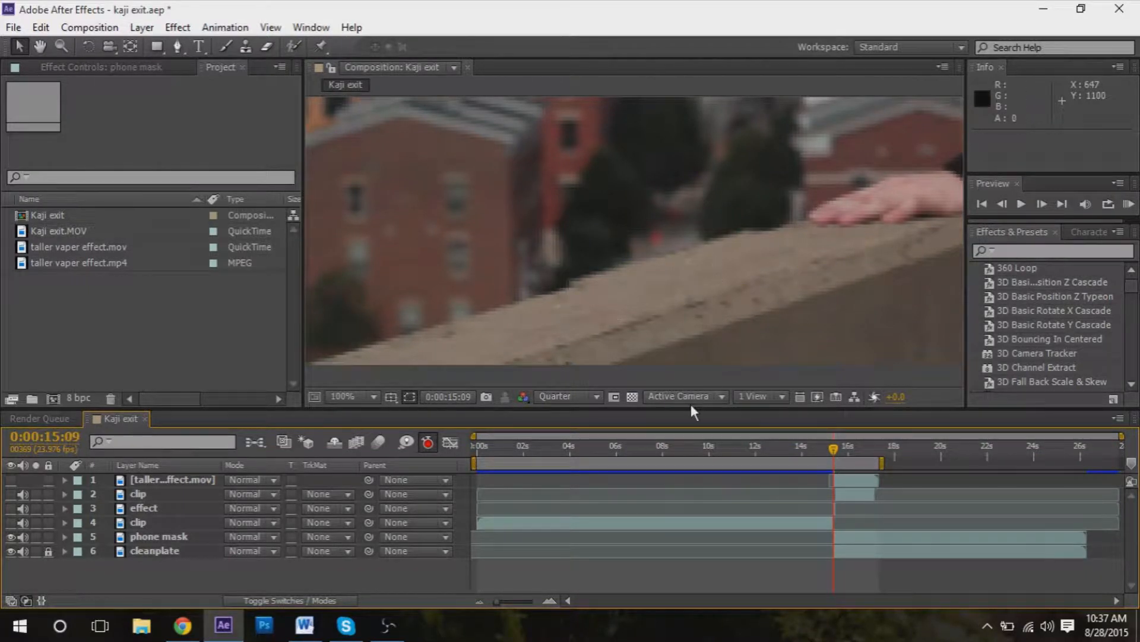
mouse_move(721, 396)
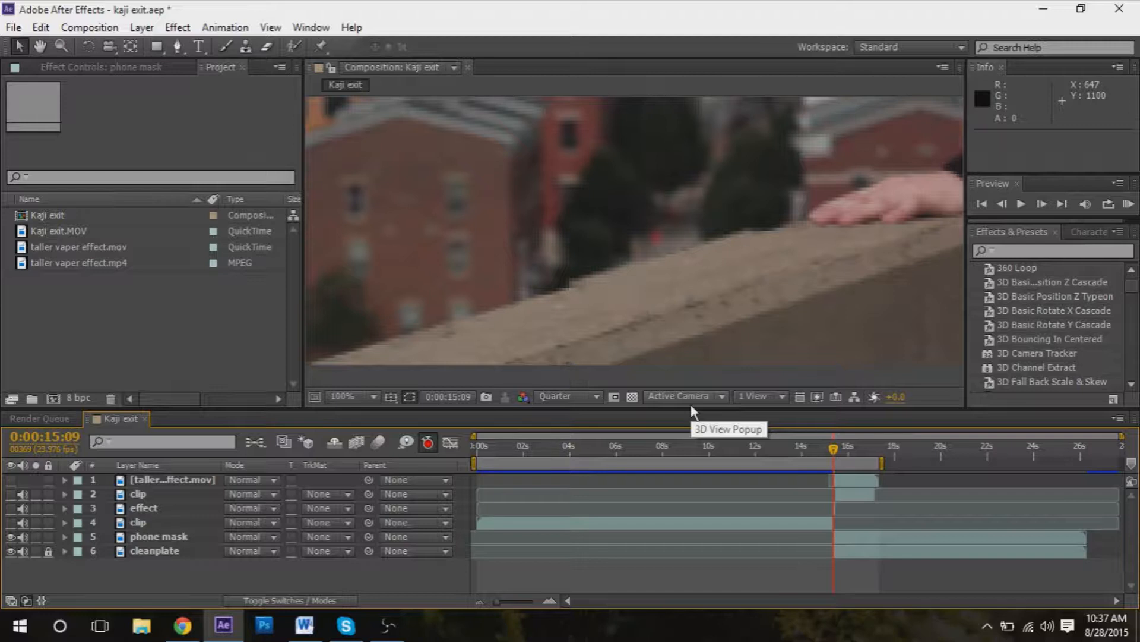
- Move the phone mask layer so the concrete patch sits over the phone
left_click(158, 536)
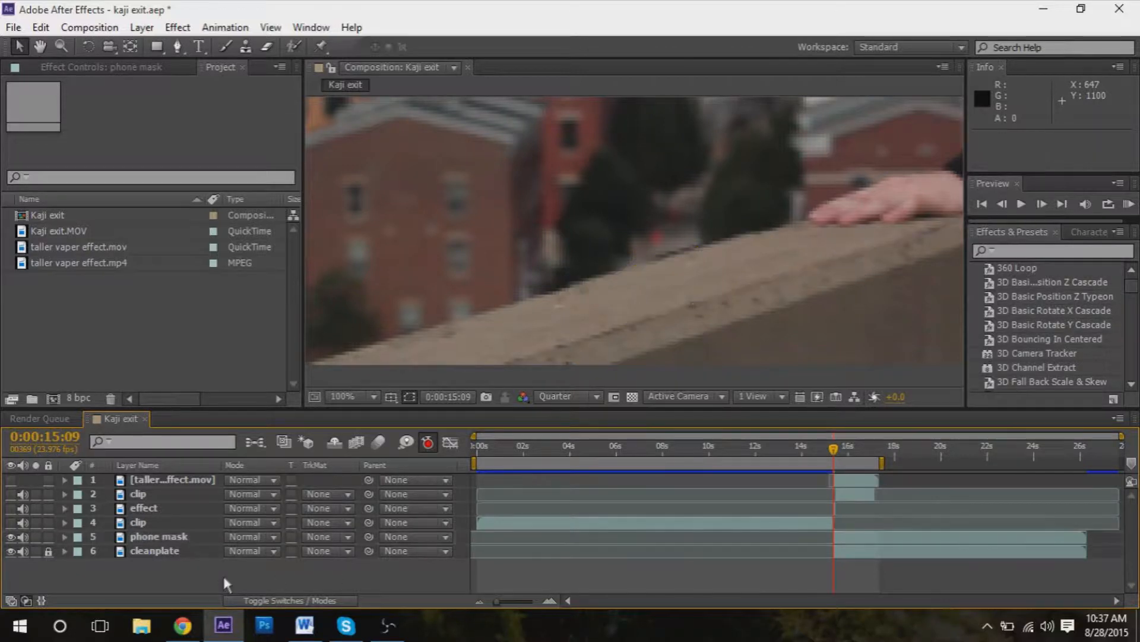
mouse_move(400, 466)
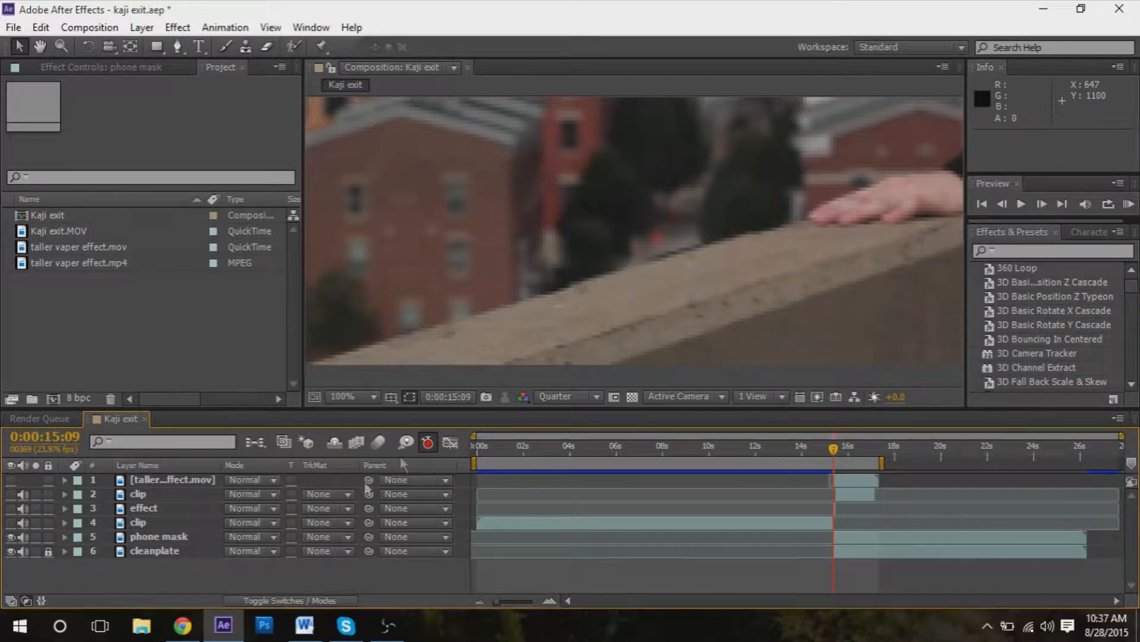
- Reveal Mask Feather on the phone mask layer and set it to 5.0 pixels
left_click(158, 536)
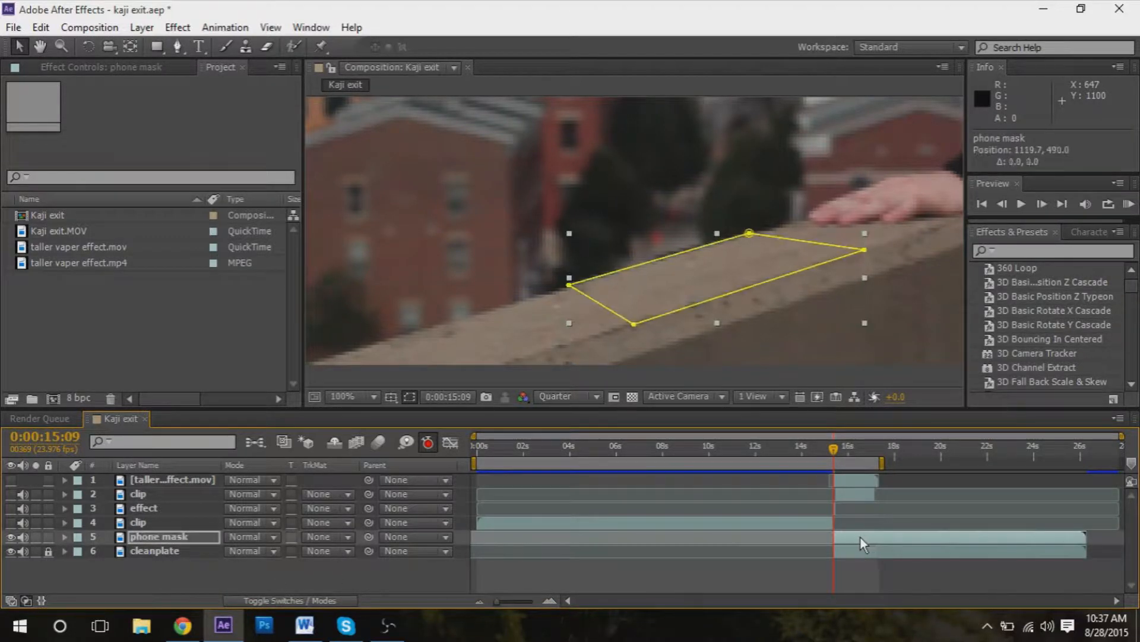
left_click(247, 579)
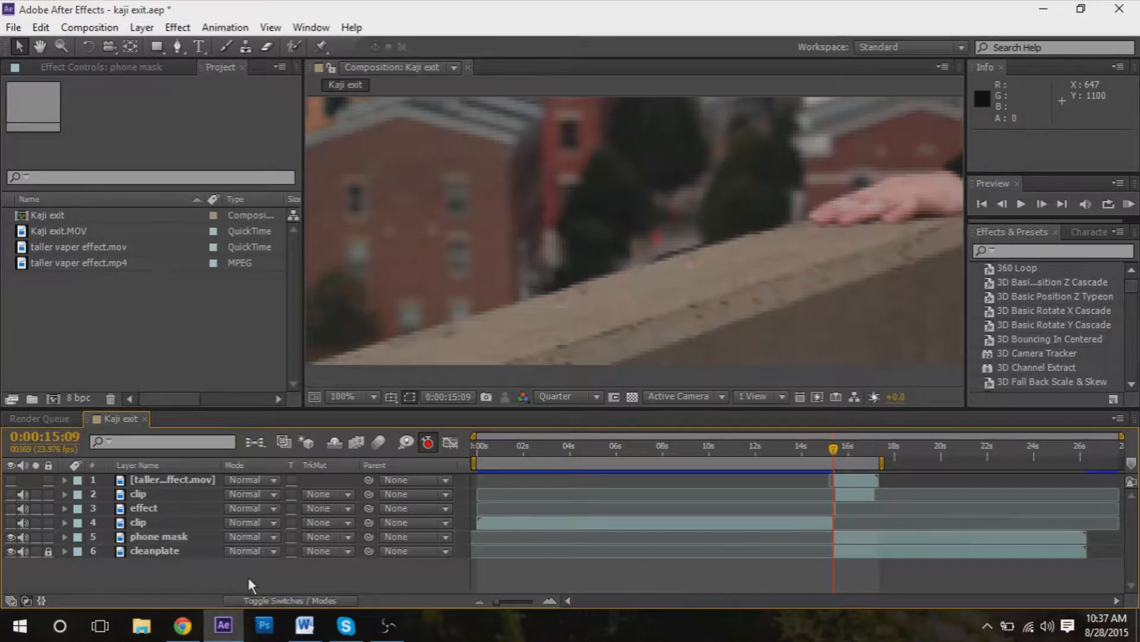
left_click(158, 535)
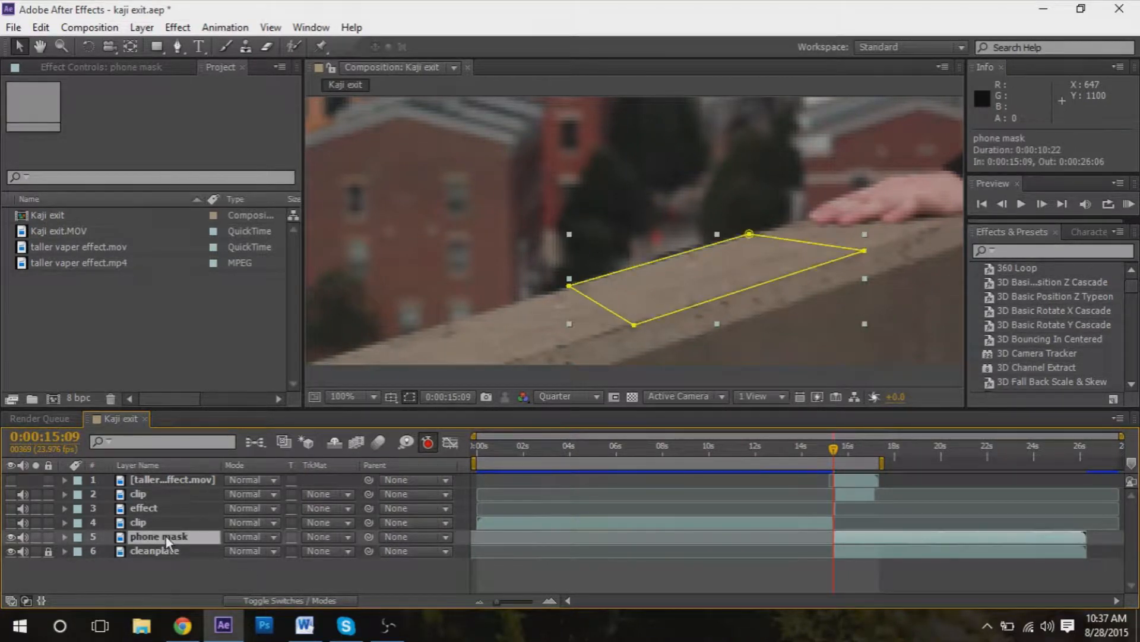
left_click(64, 537)
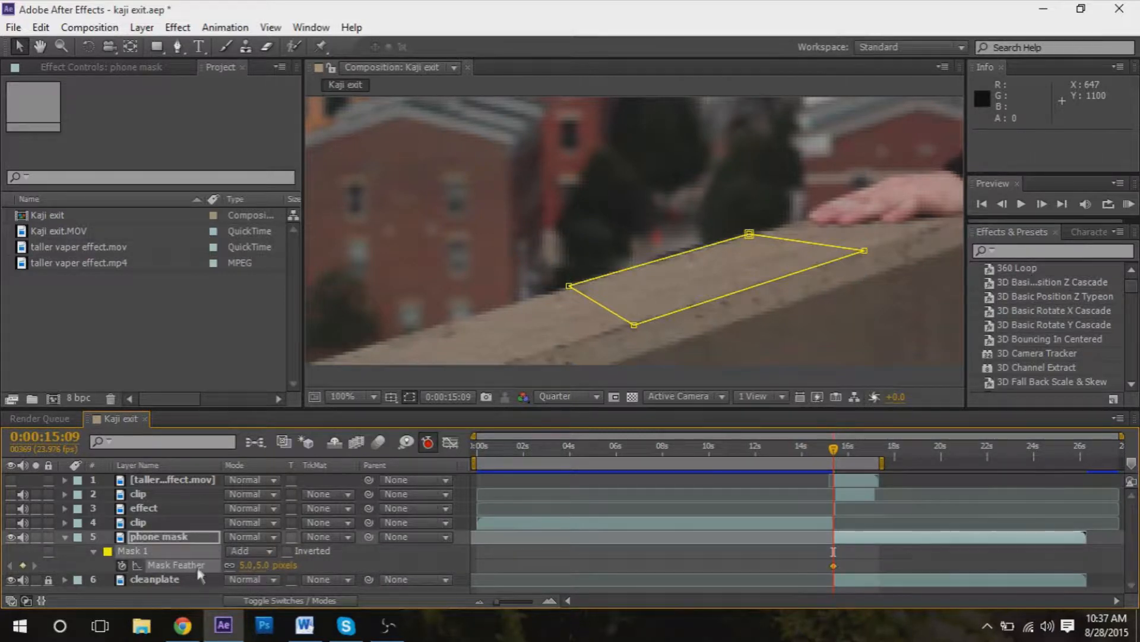
left_click(65, 535)
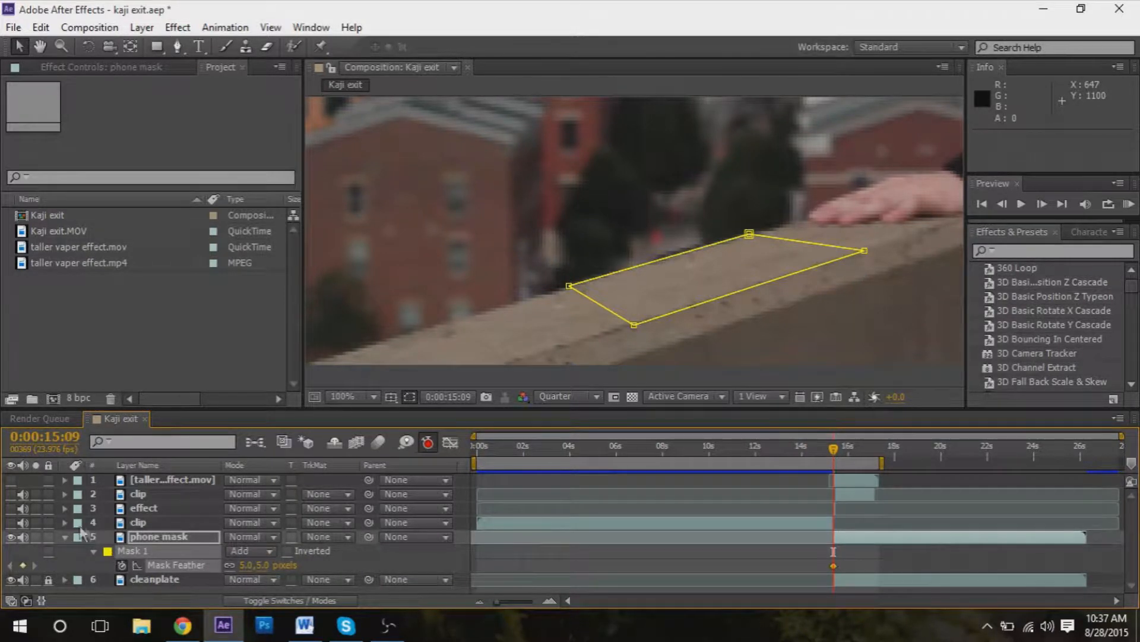
left_click(64, 535)
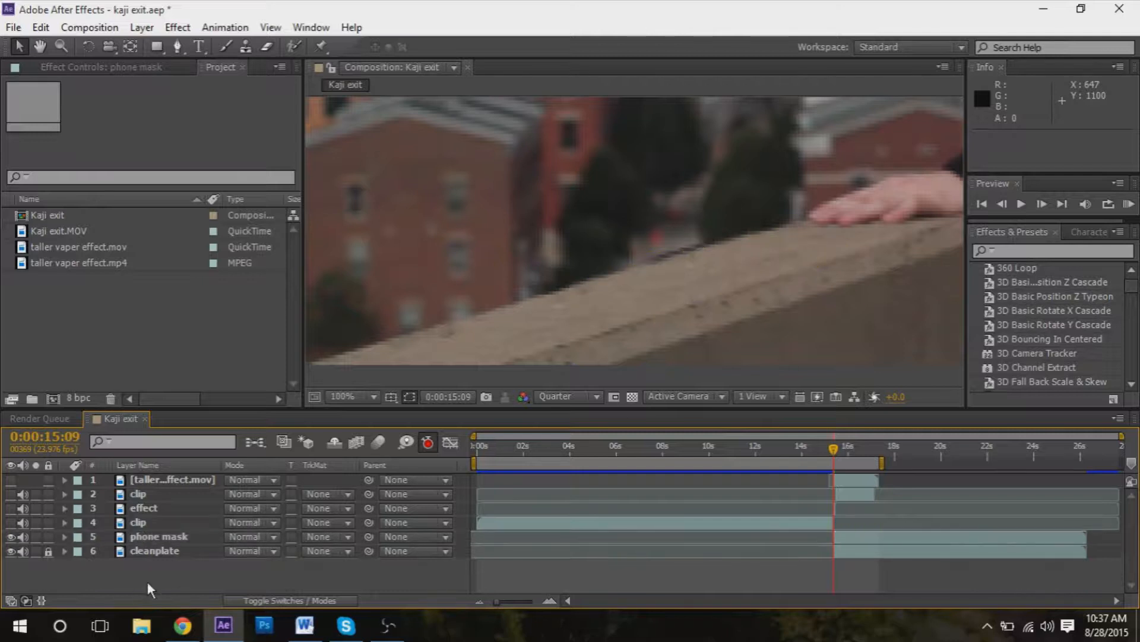
mouse_move(549, 306)
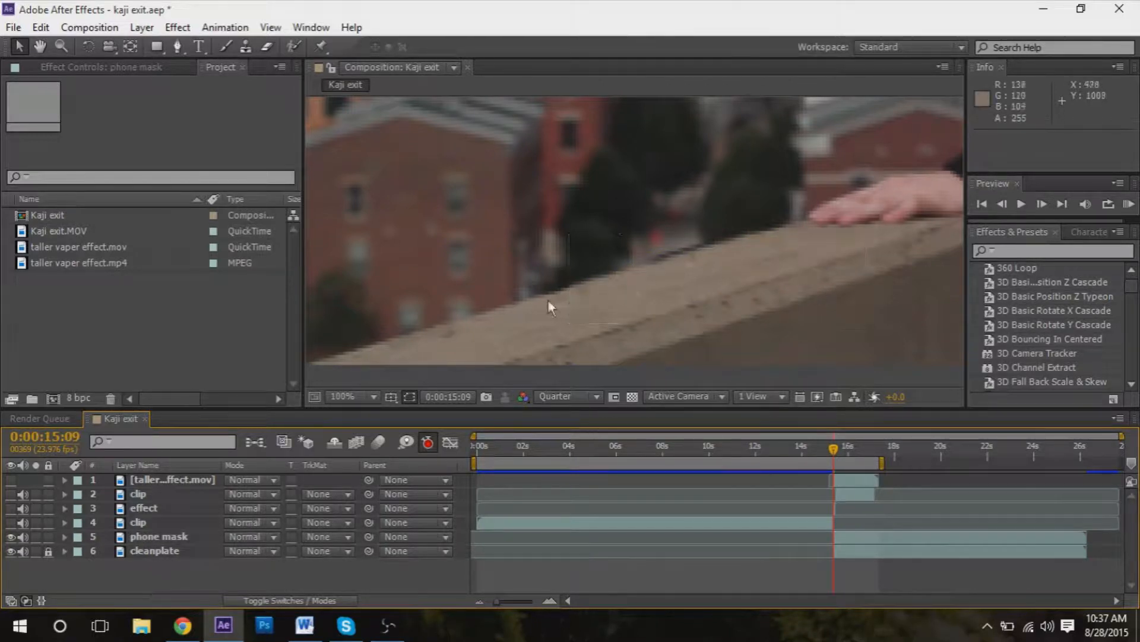
- View the whole frame at 25% and play the composition until the man dissolves into red vapor
left_click(1022, 203)
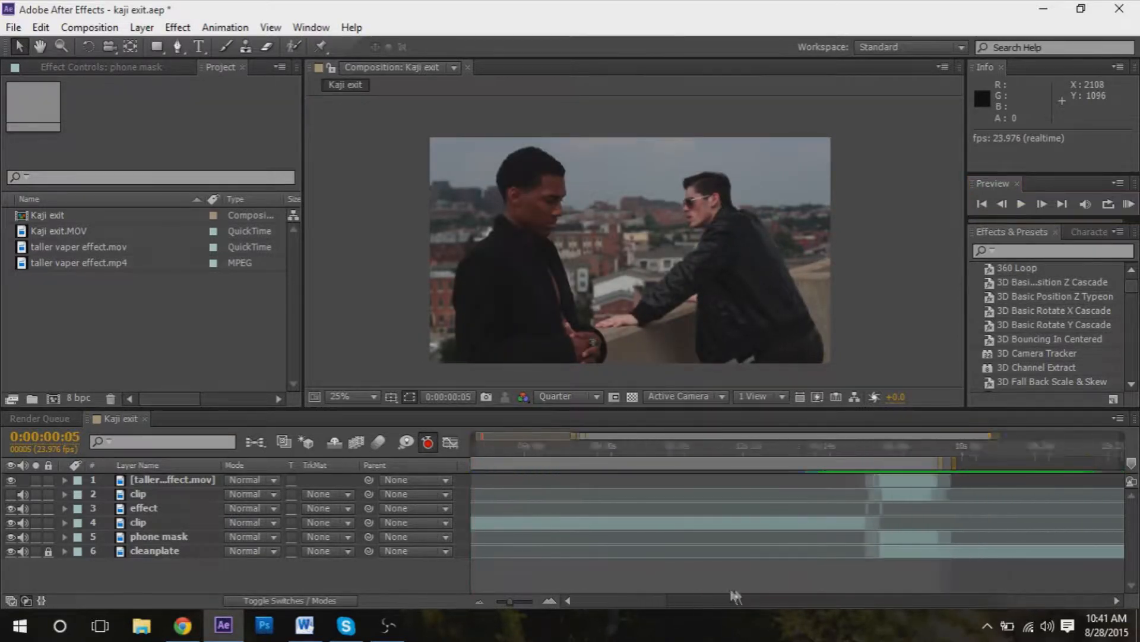
left_click(825, 446)
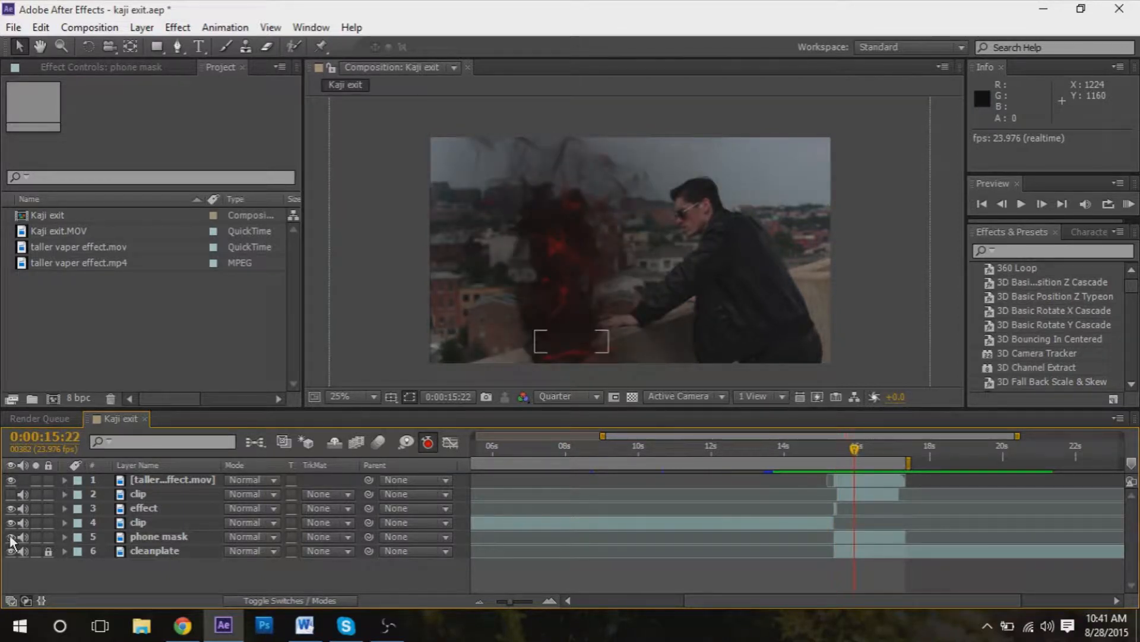
left_click(11, 478)
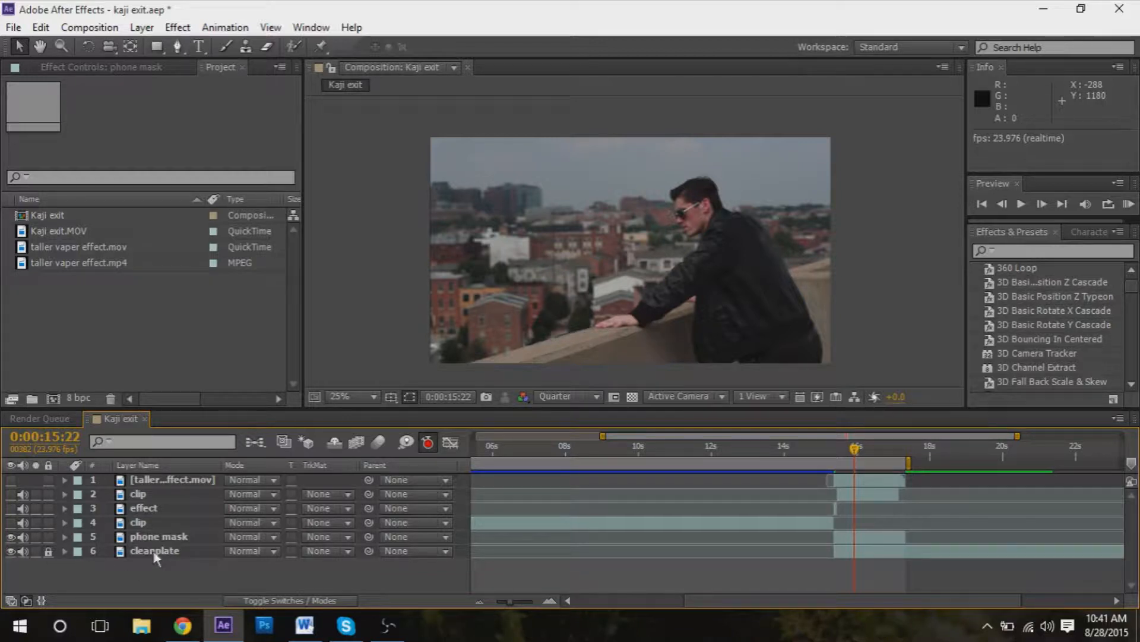
mouse_move(611, 348)
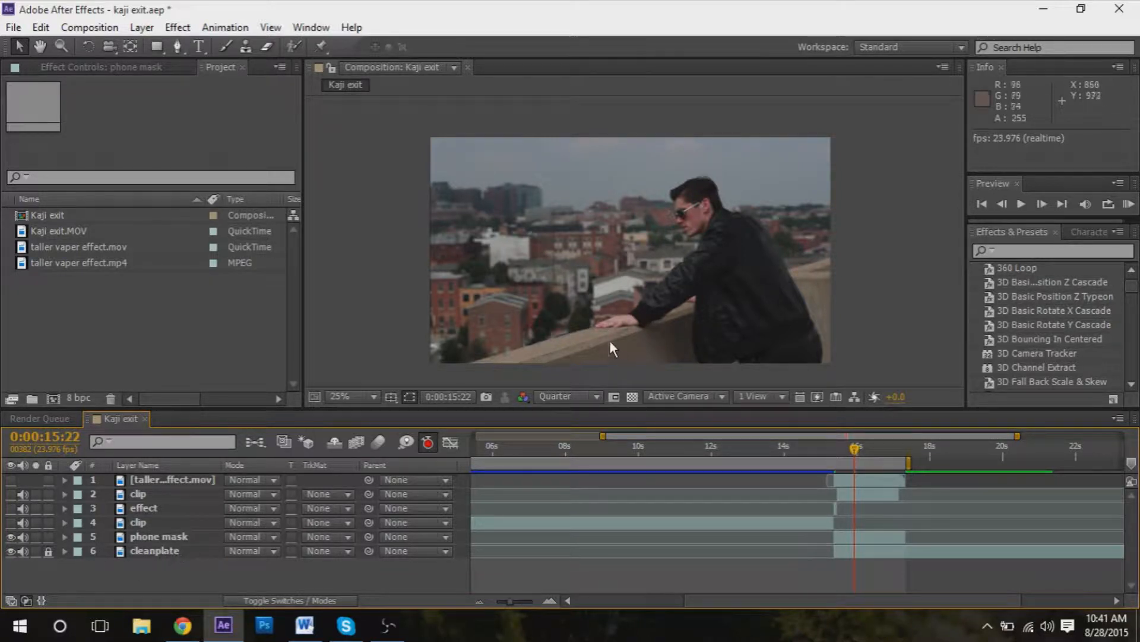
mouse_move(161, 560)
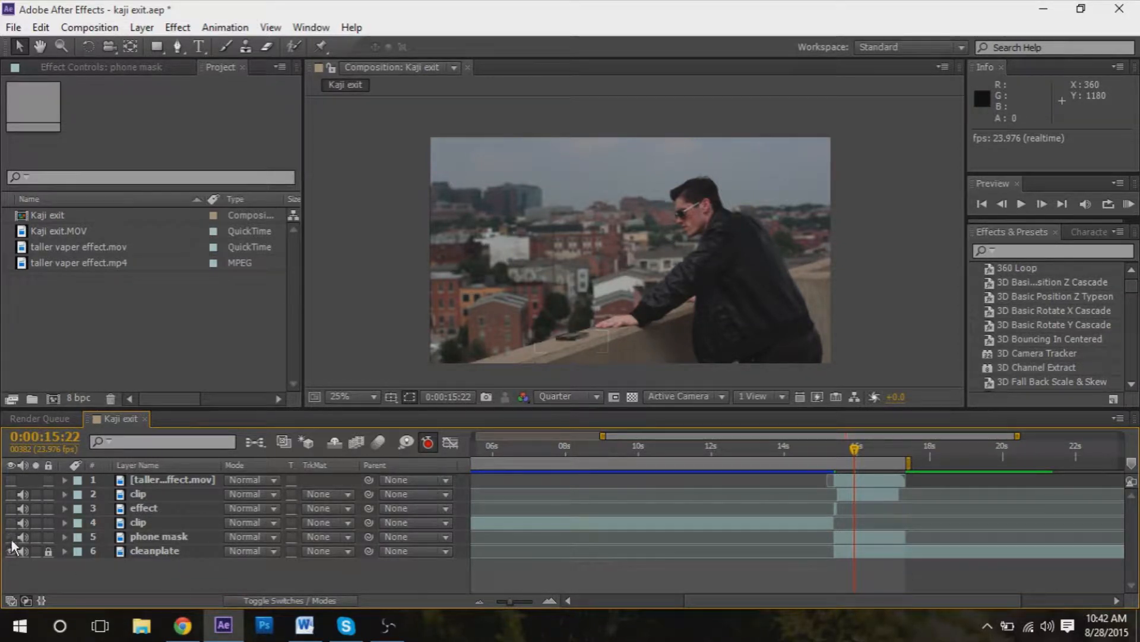
mouse_move(639, 320)
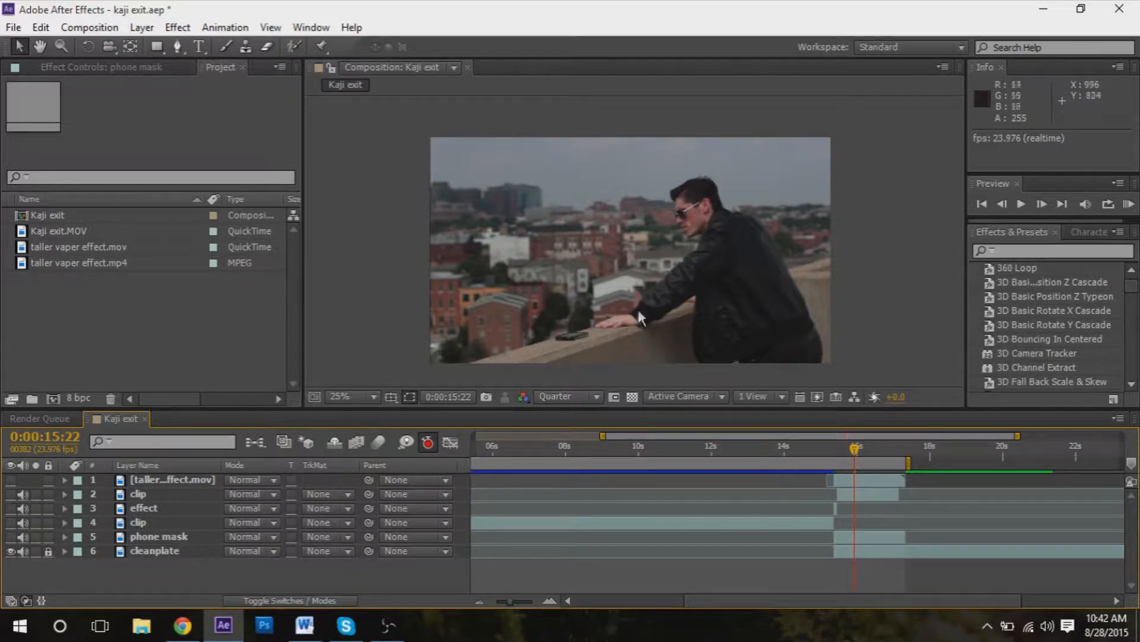
mouse_move(644, 337)
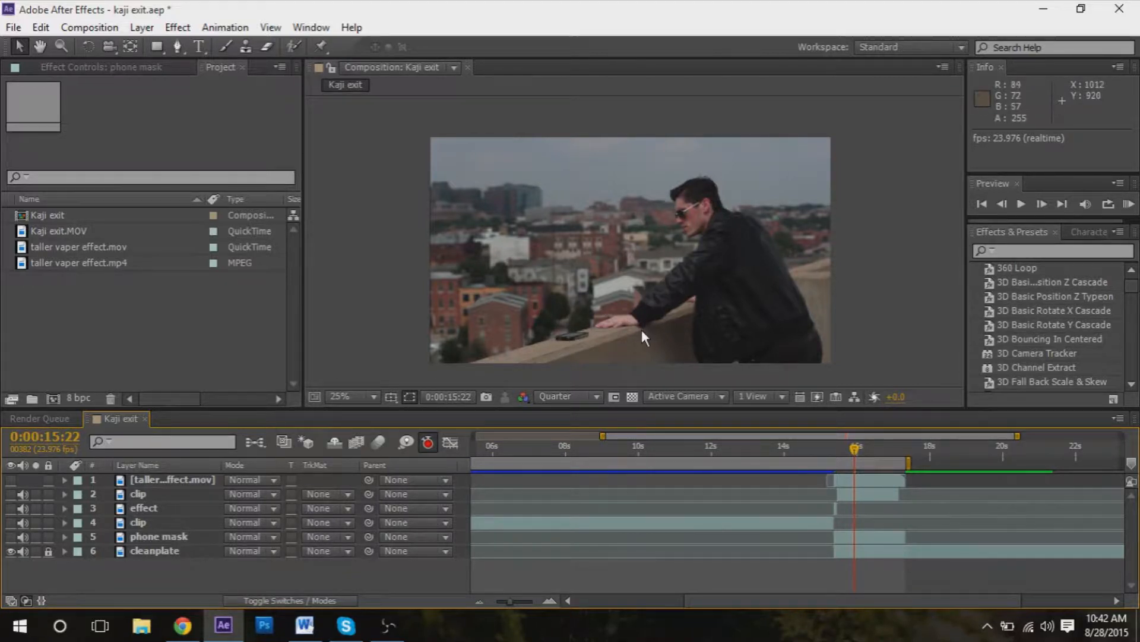
mouse_move(587, 238)
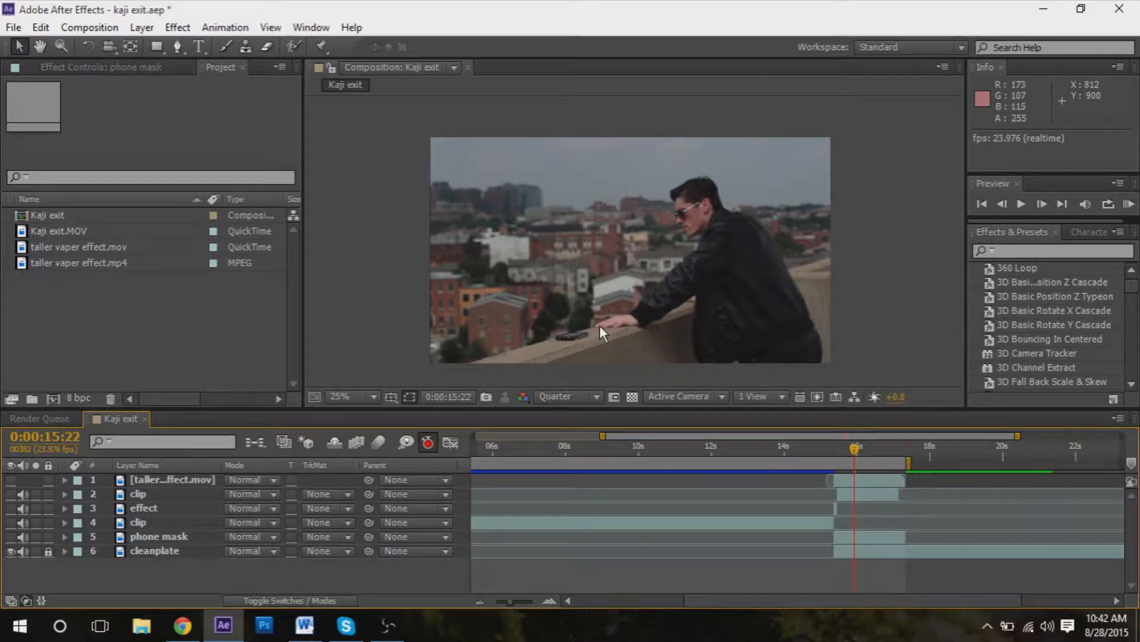
mouse_move(130, 556)
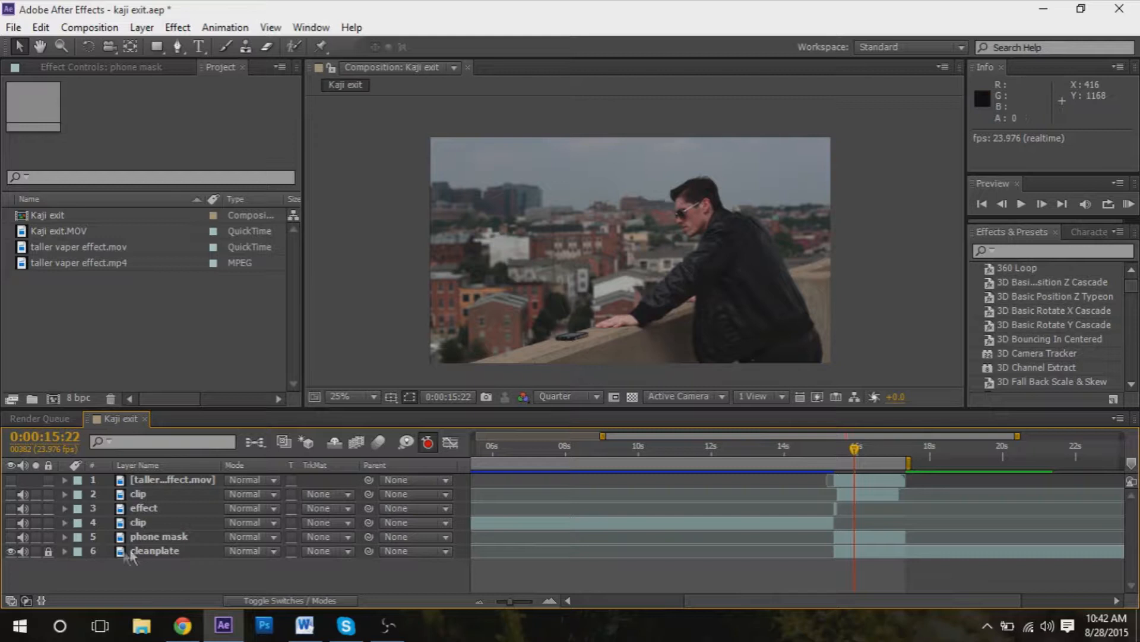
mouse_move(546, 348)
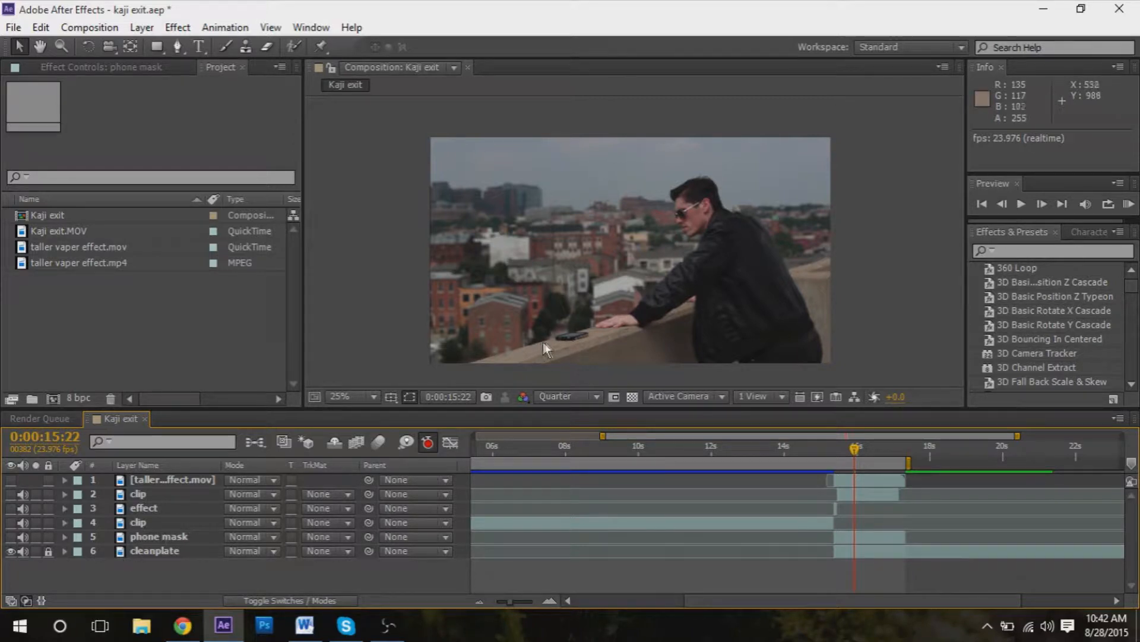
mouse_move(513, 371)
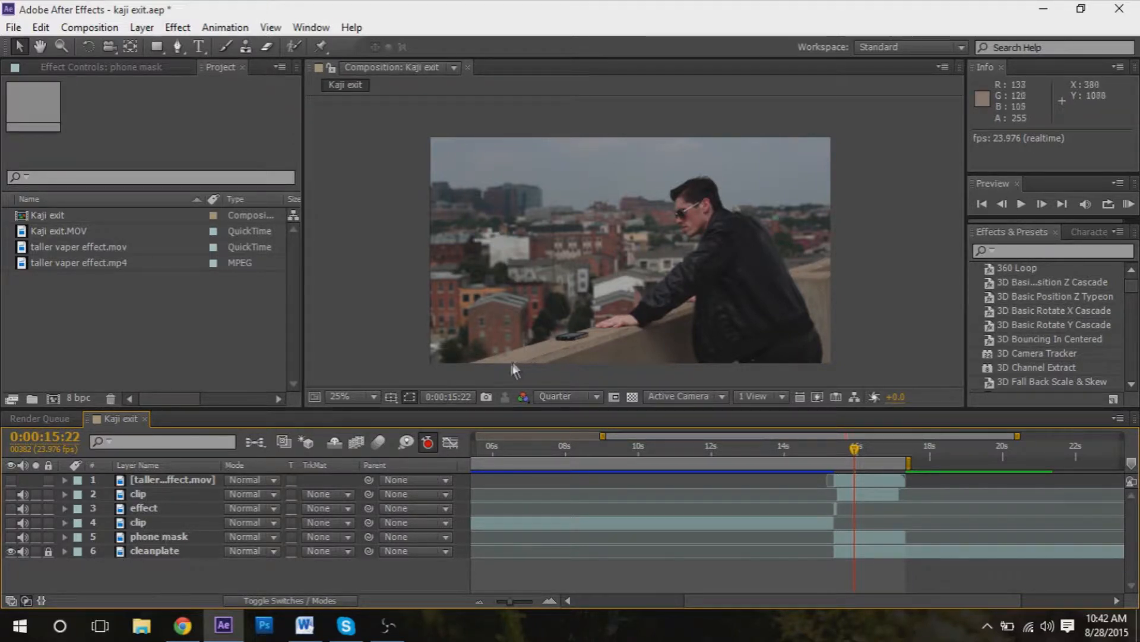
mouse_move(569, 354)
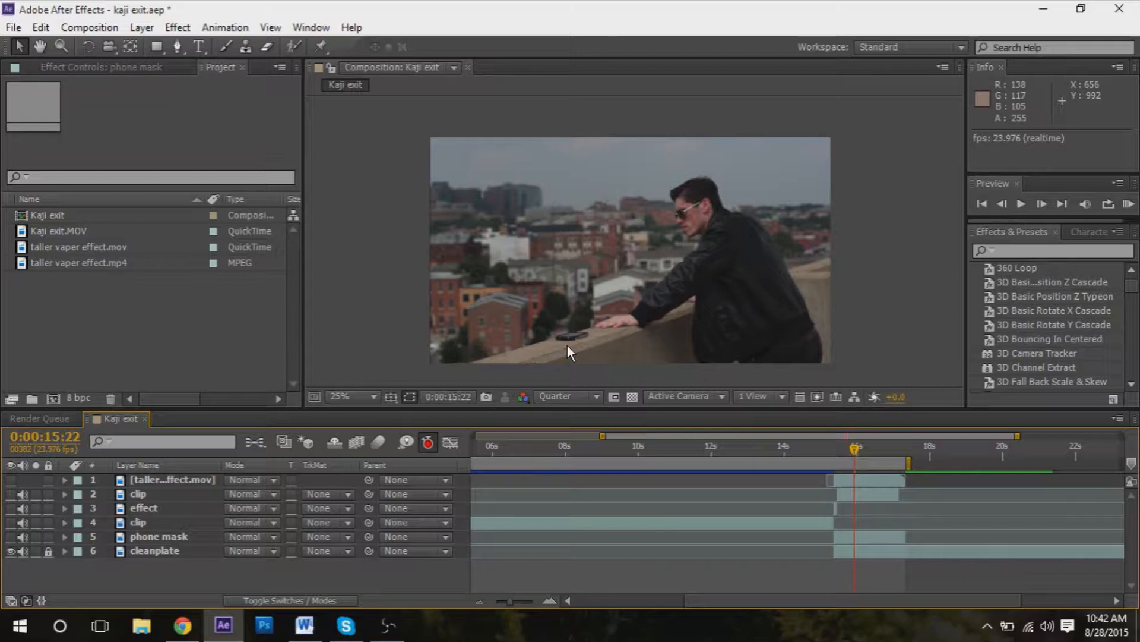
mouse_move(542, 358)
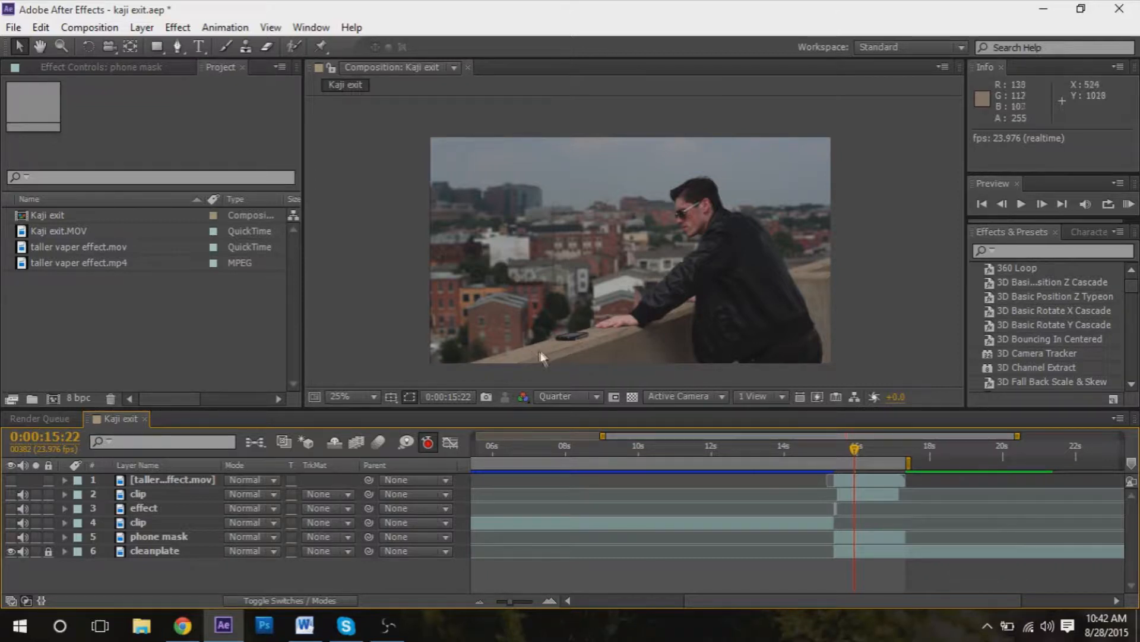
- Zoom to 100% on the phone to re-enable the phone mask, then back to 25%
left_click(339, 397)
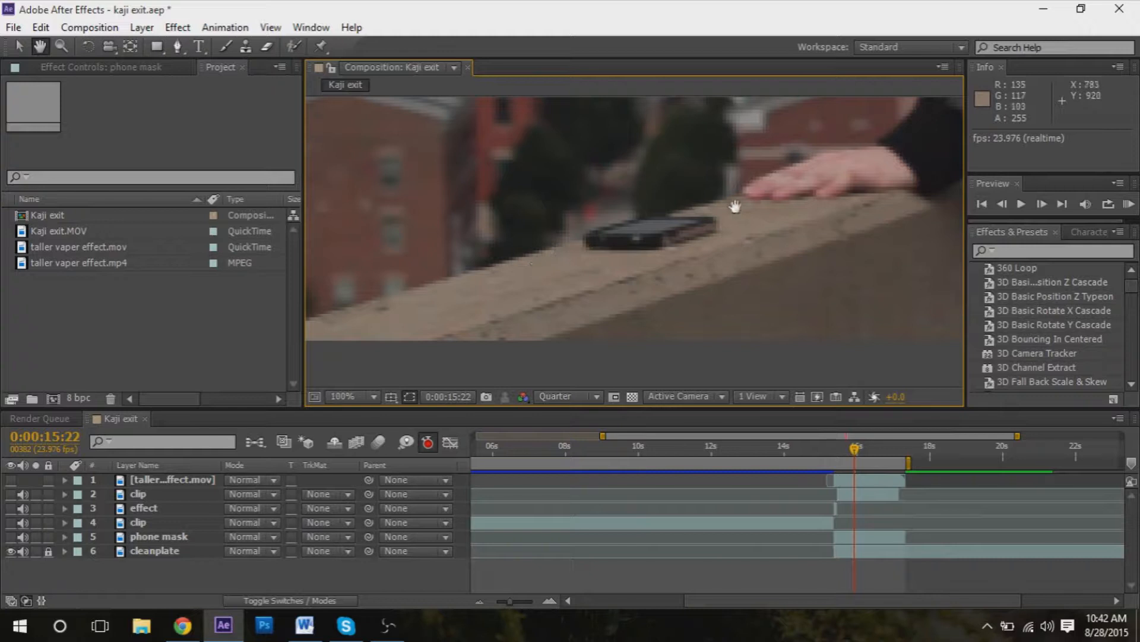
mouse_move(685, 227)
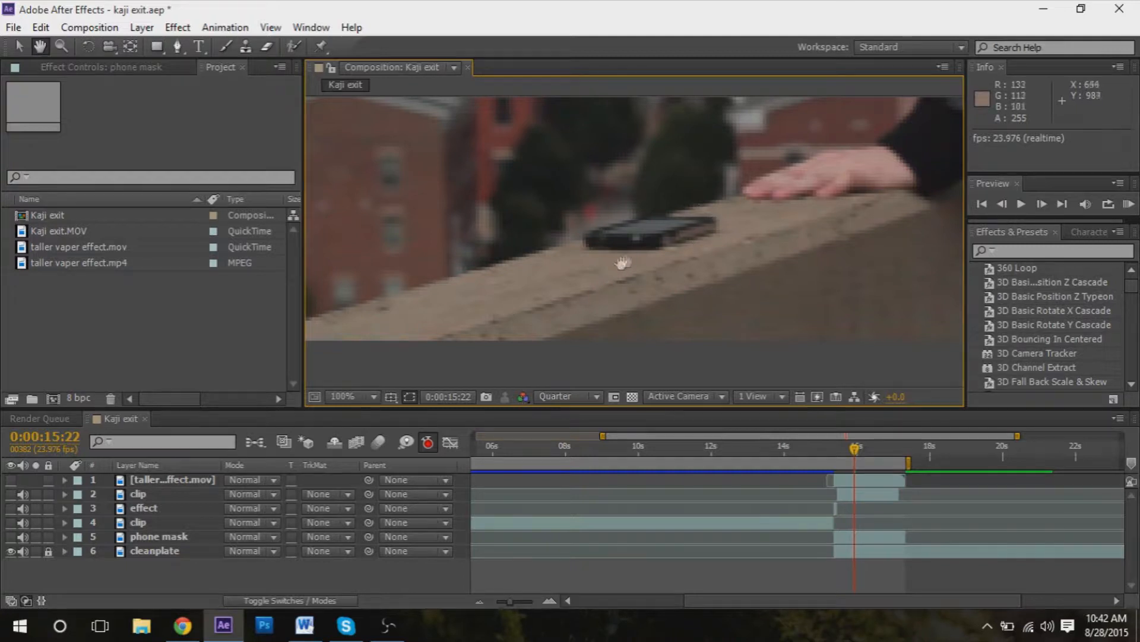
mouse_move(16, 542)
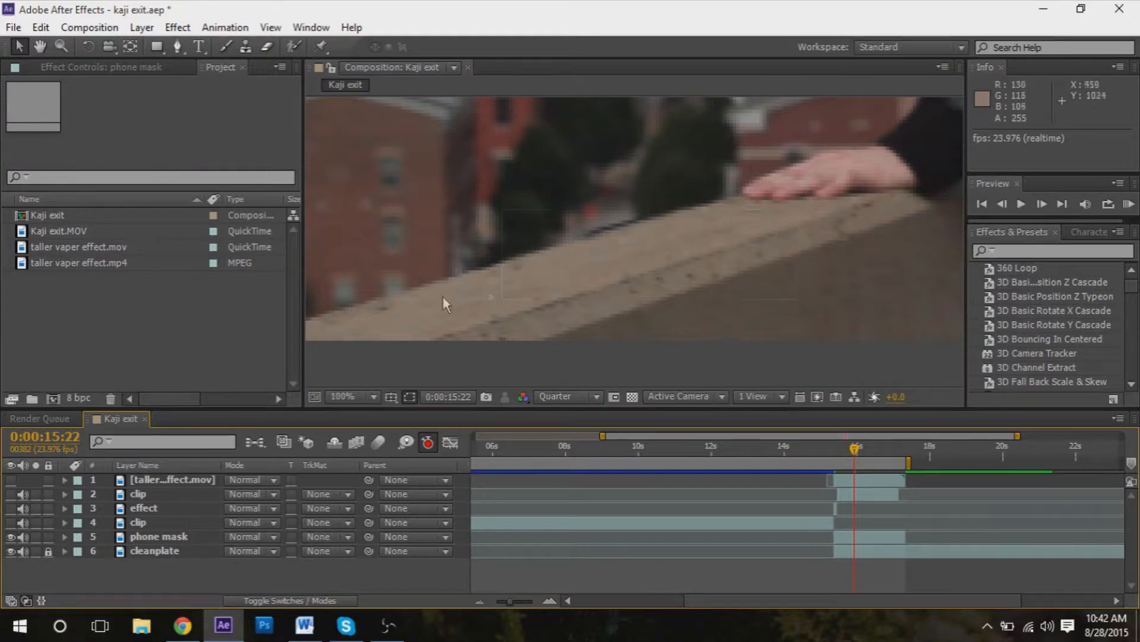
mouse_move(102, 580)
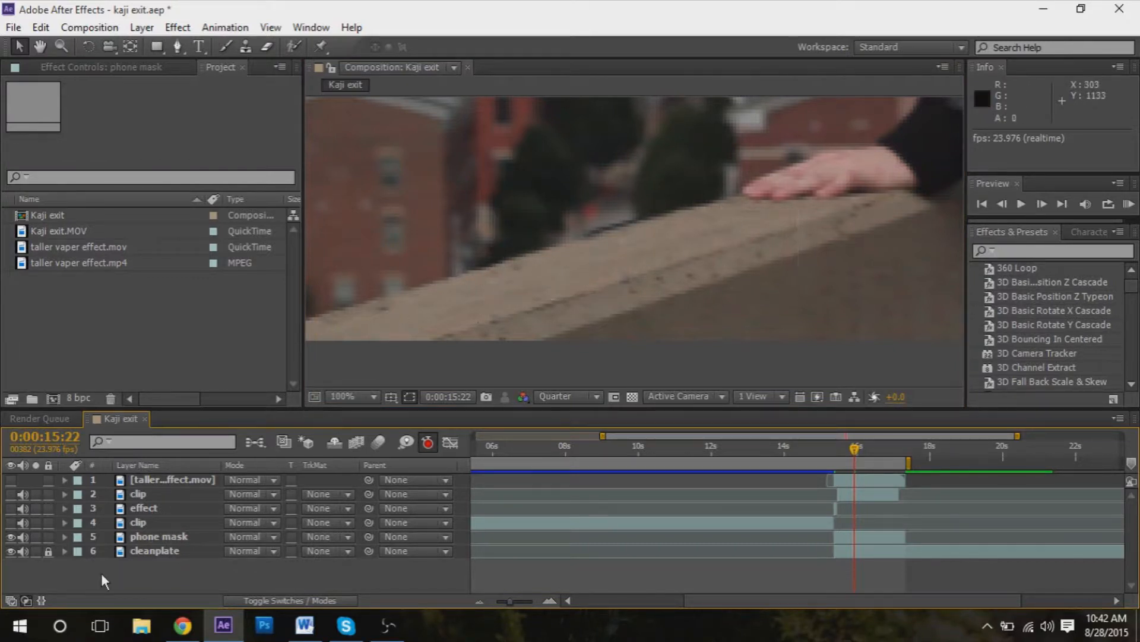
left_click(348, 397)
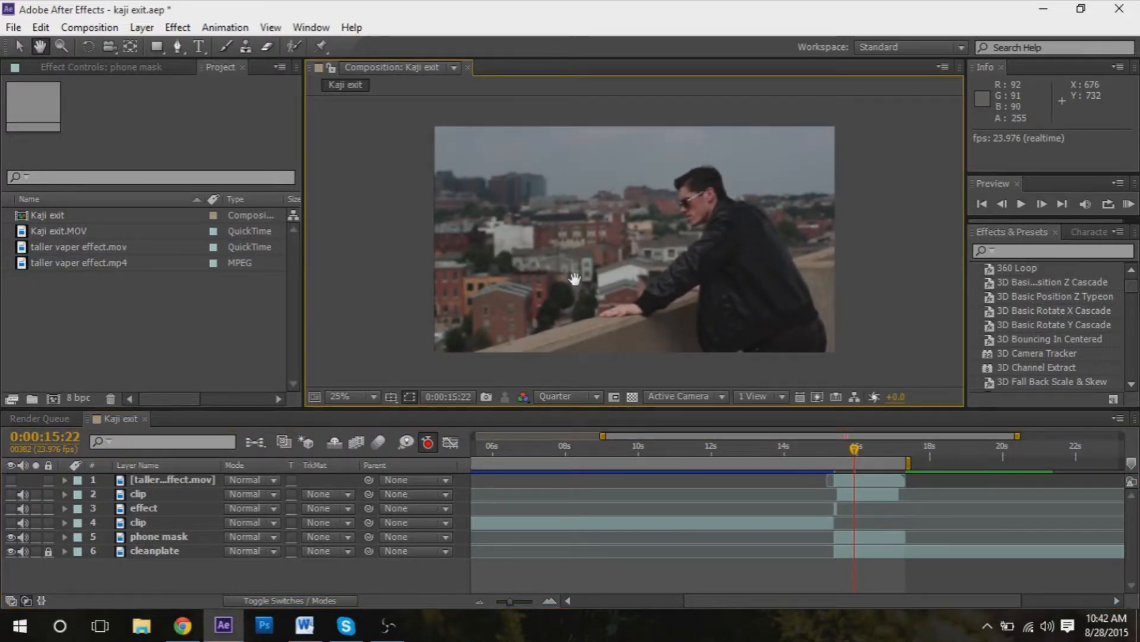
mouse_move(609, 320)
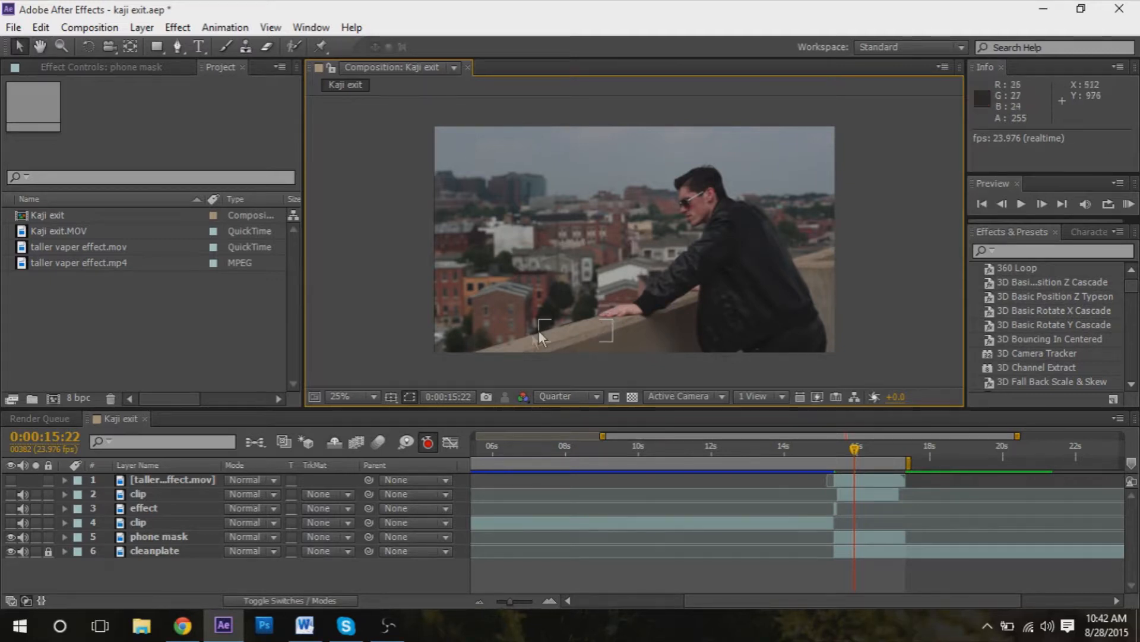
mouse_move(564, 381)
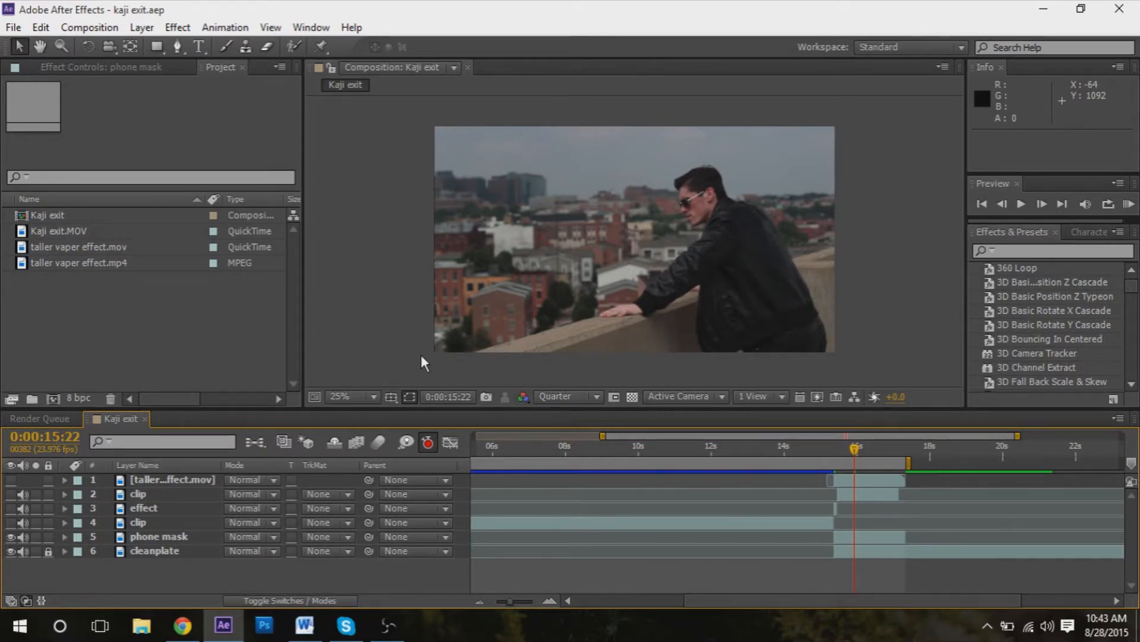
mouse_move(558, 232)
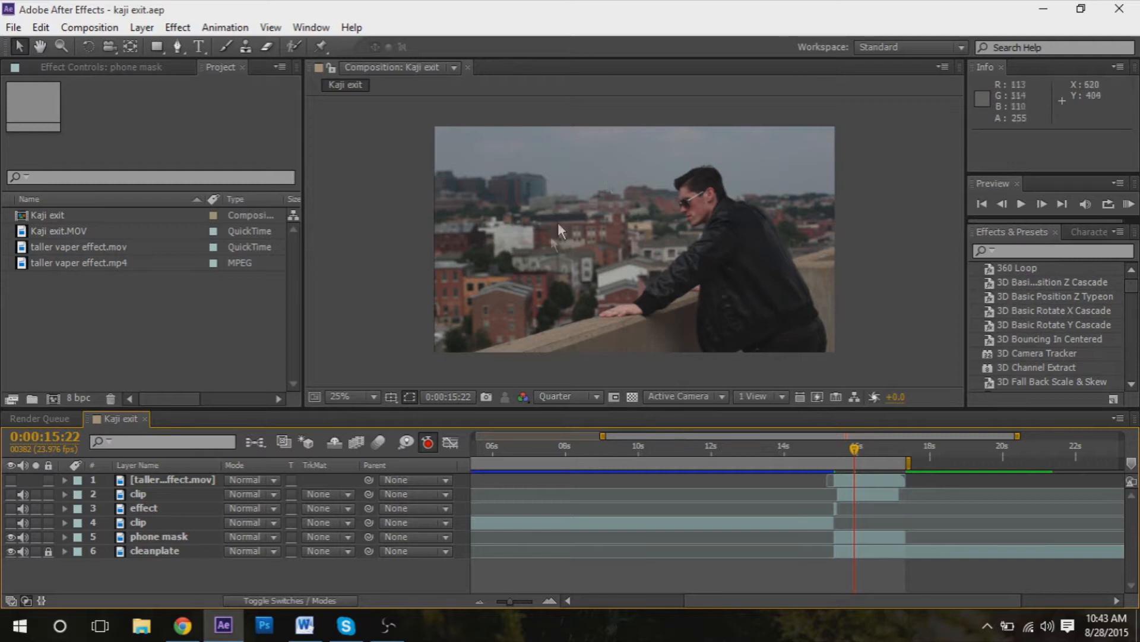
mouse_move(96, 524)
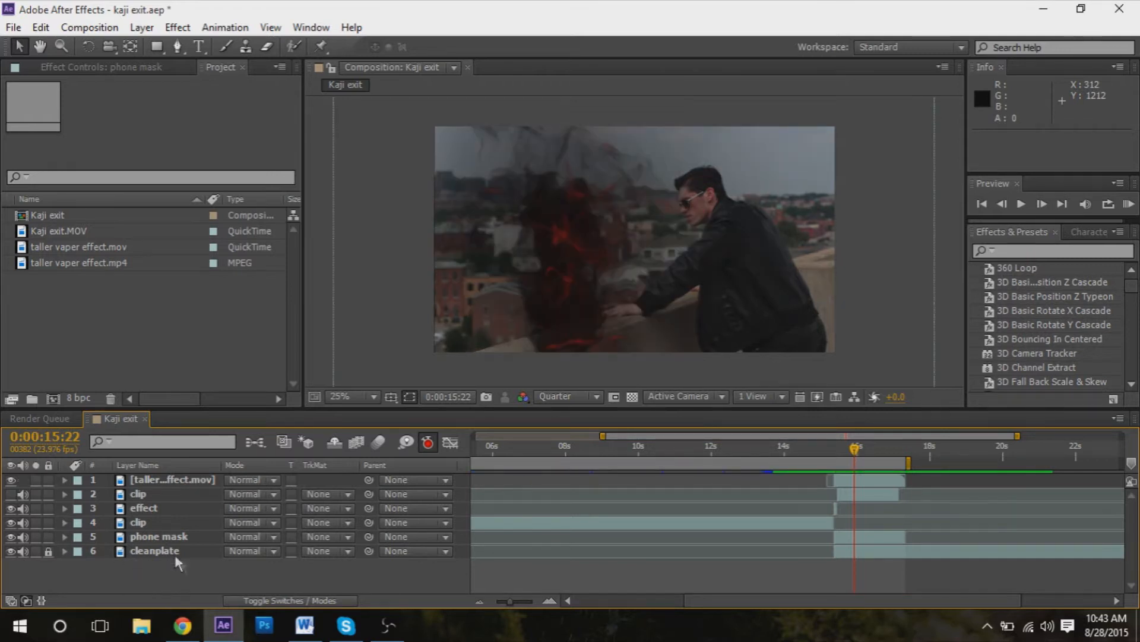
mouse_move(809, 239)
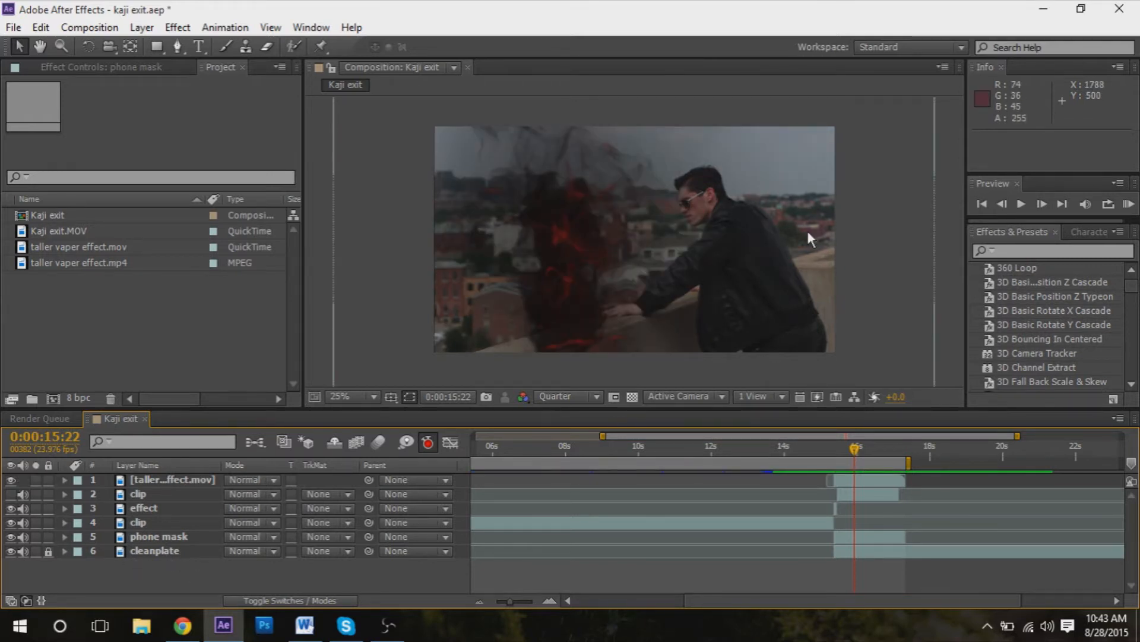
mouse_move(948, 168)
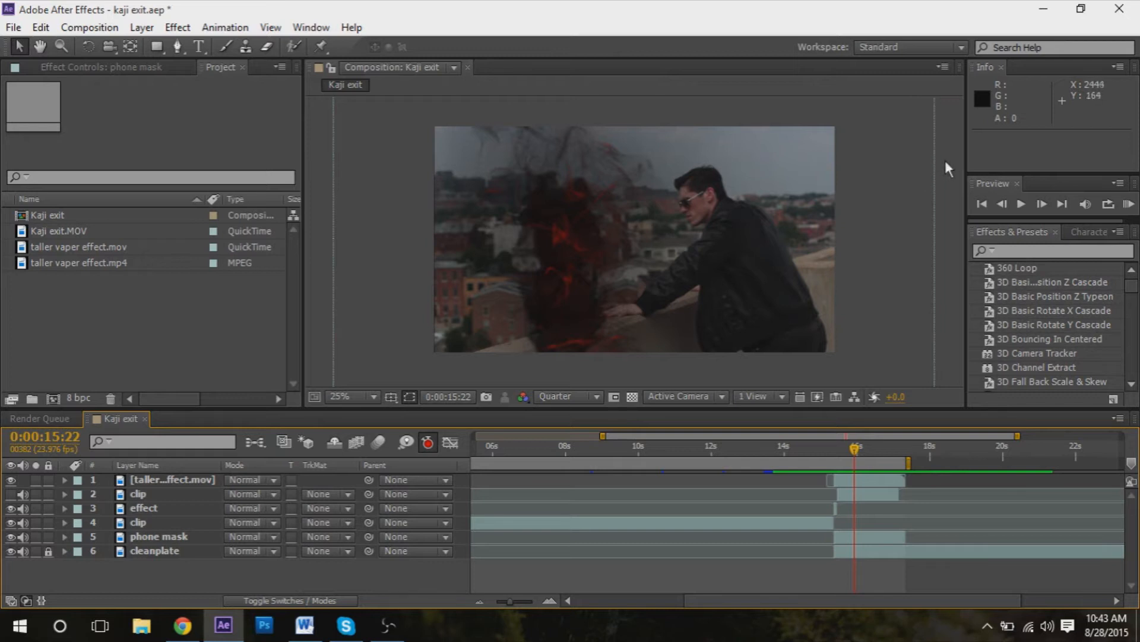
mouse_move(906, 292)
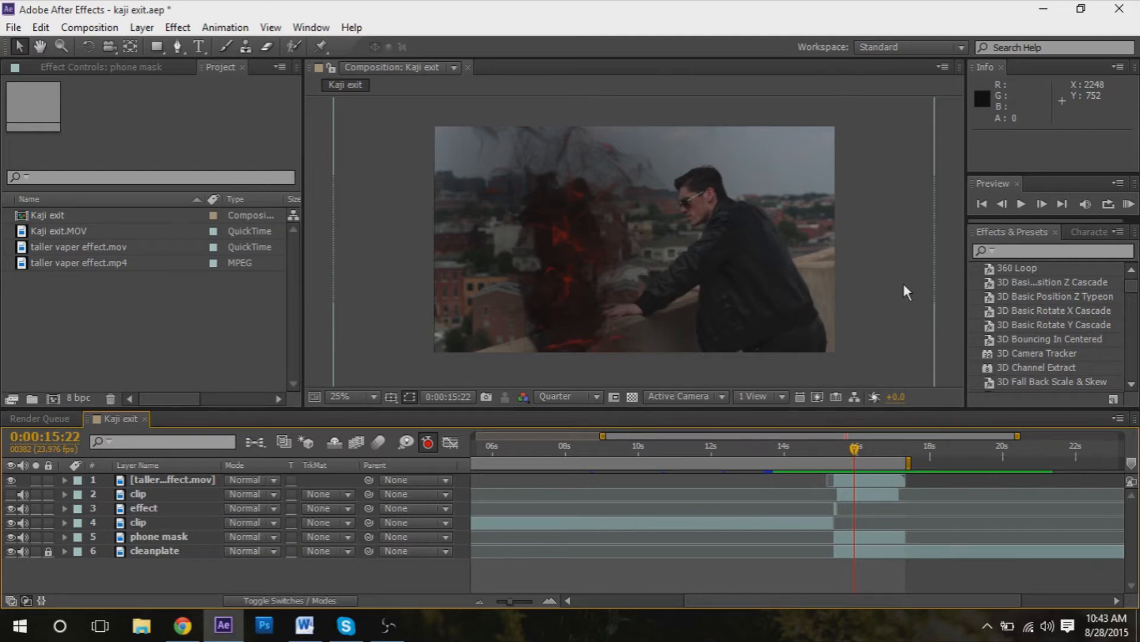
mouse_move(928, 278)
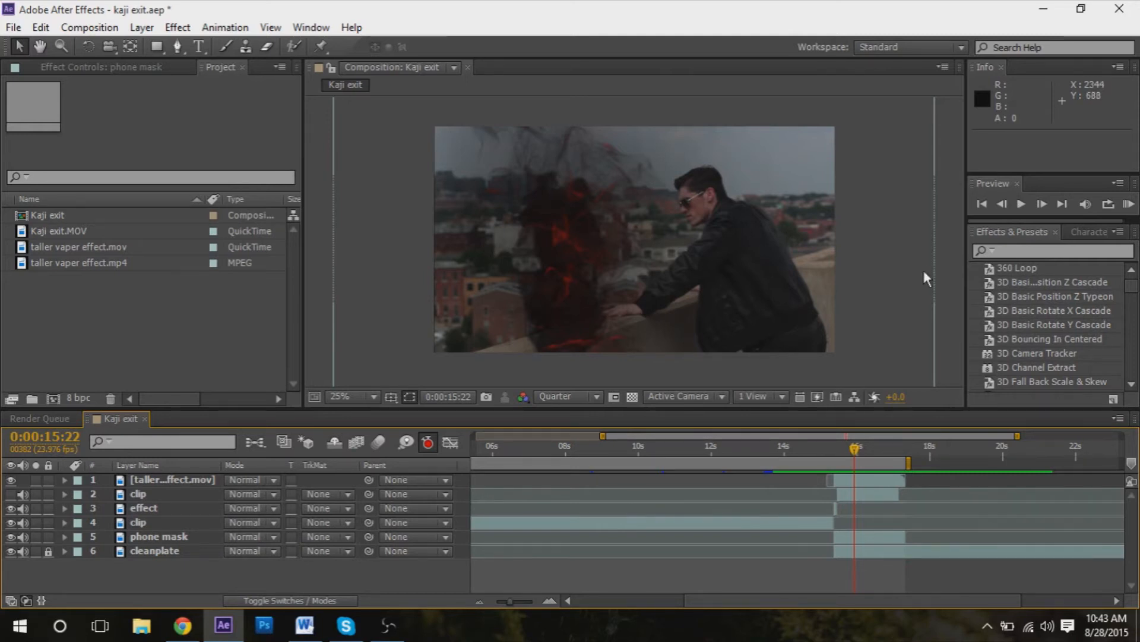
mouse_move(949, 155)
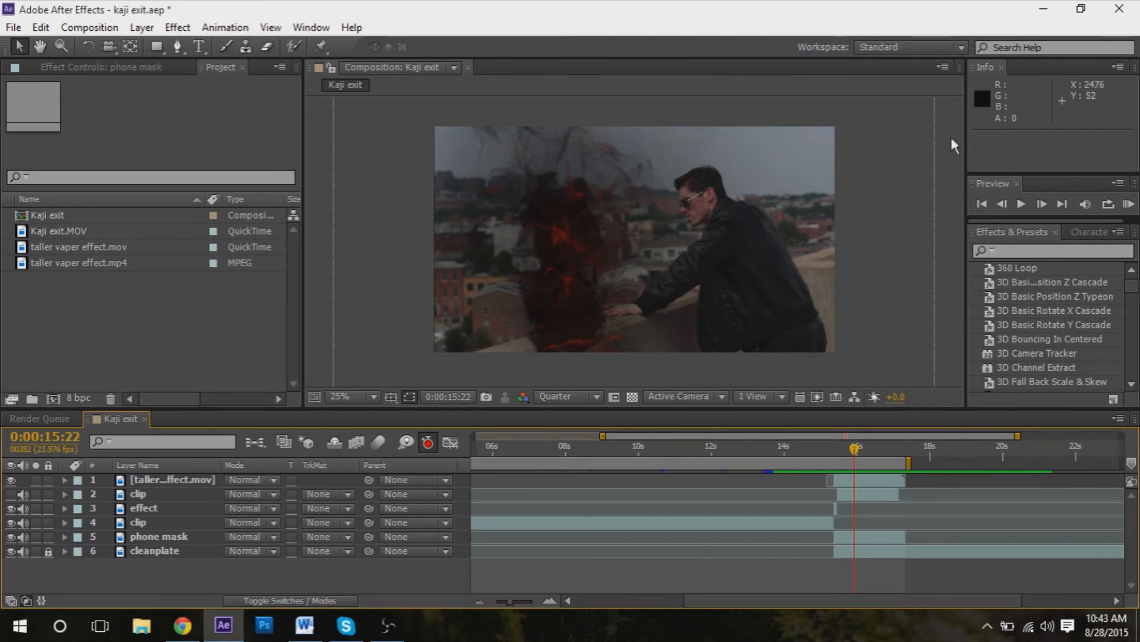
mouse_move(913, 177)
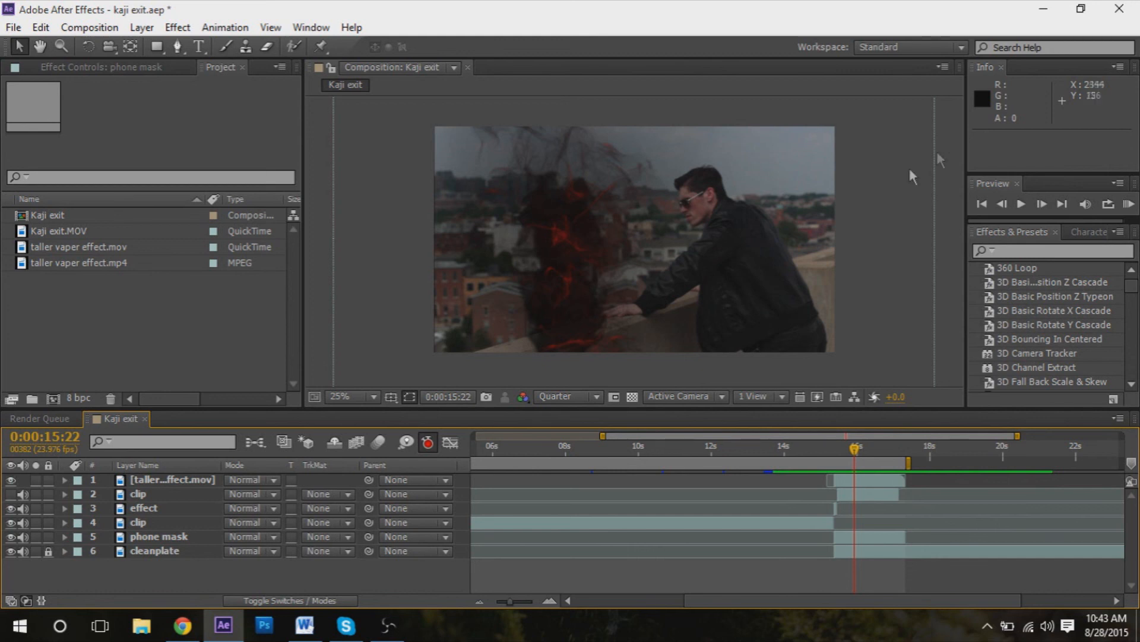